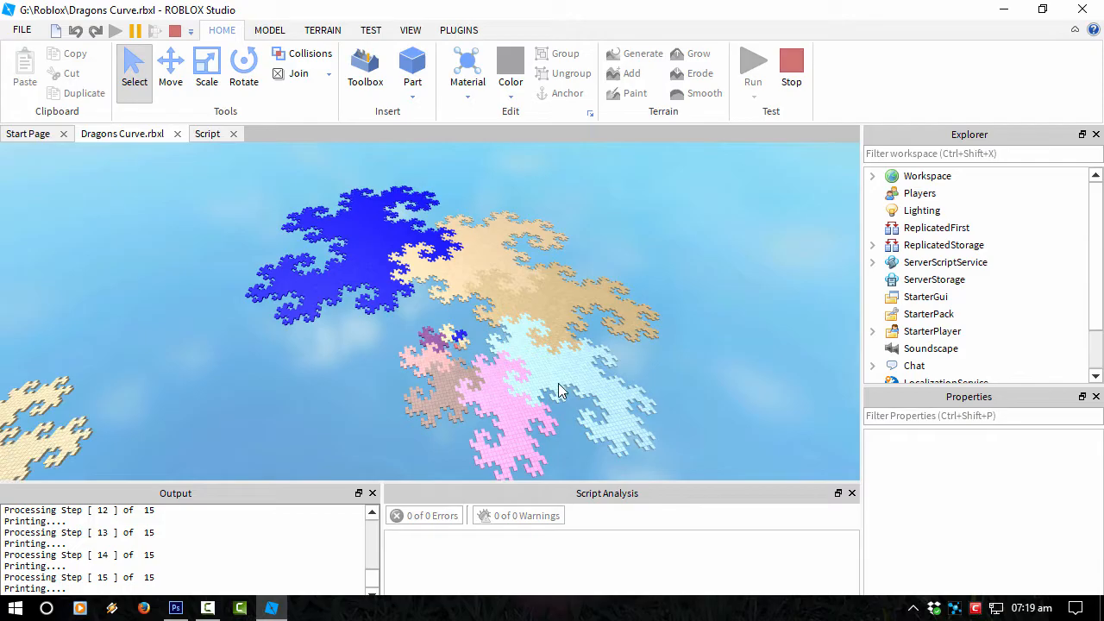
# Switch to Photoshop, paint a test white stroke and undo it.
pyautogui.click(176, 609)
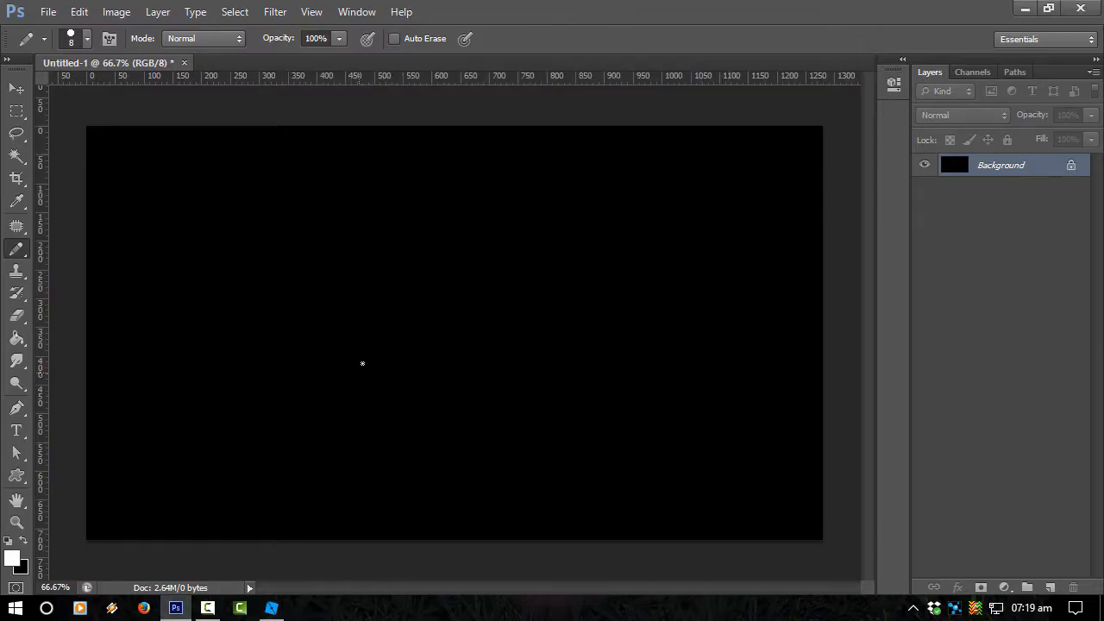
pyautogui.moveTo(373, 373)
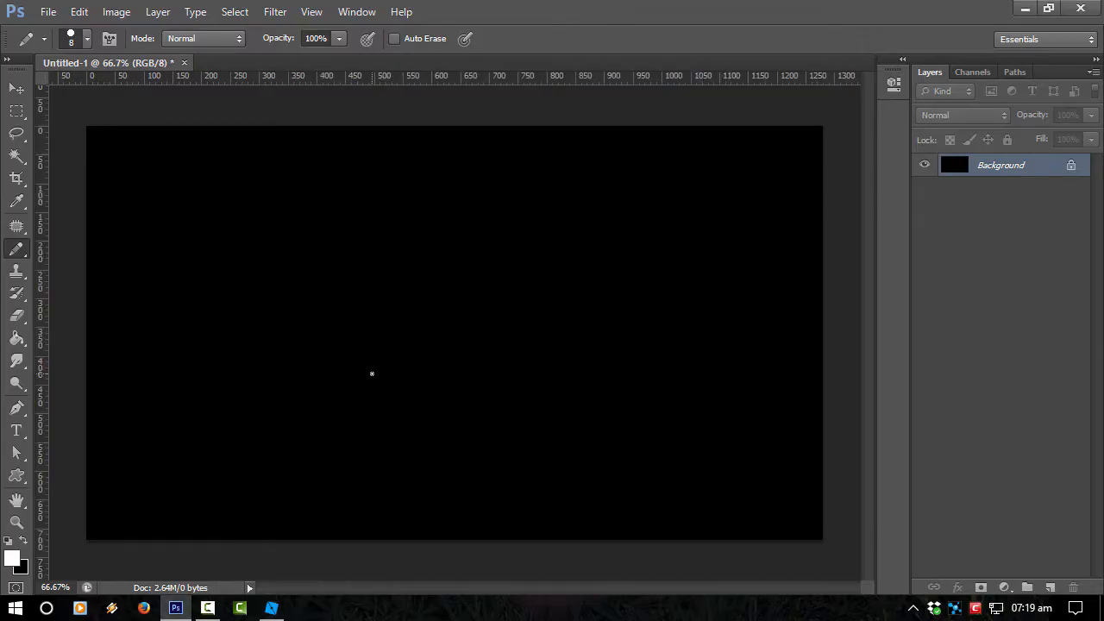
pyautogui.moveTo(359, 366); pyautogui.dragTo(555, 362)
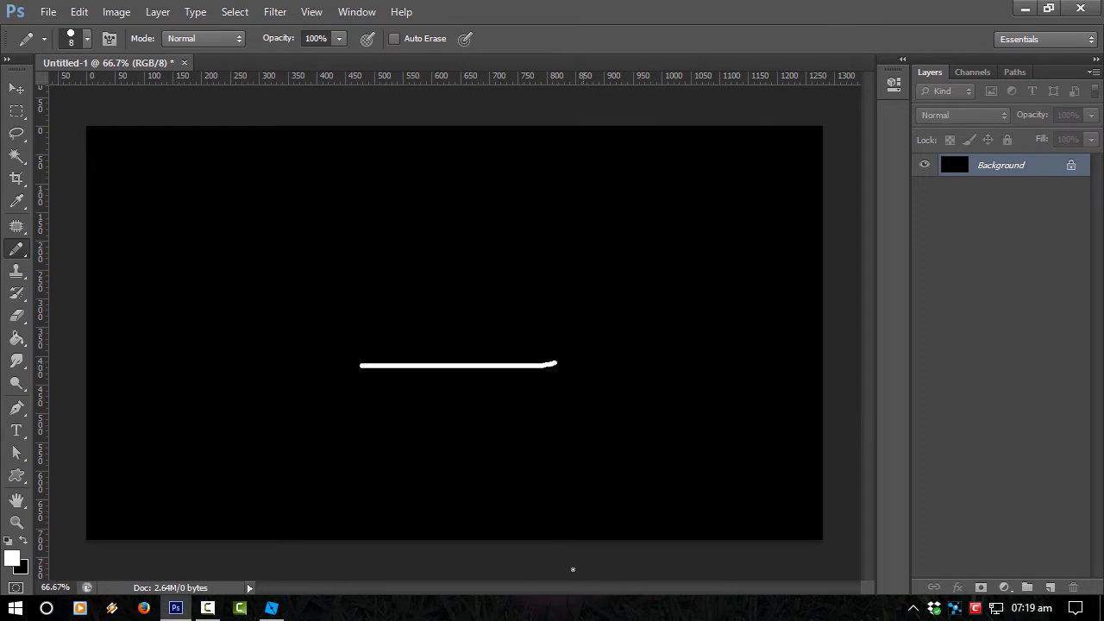
pyautogui.press('ctrl+z')
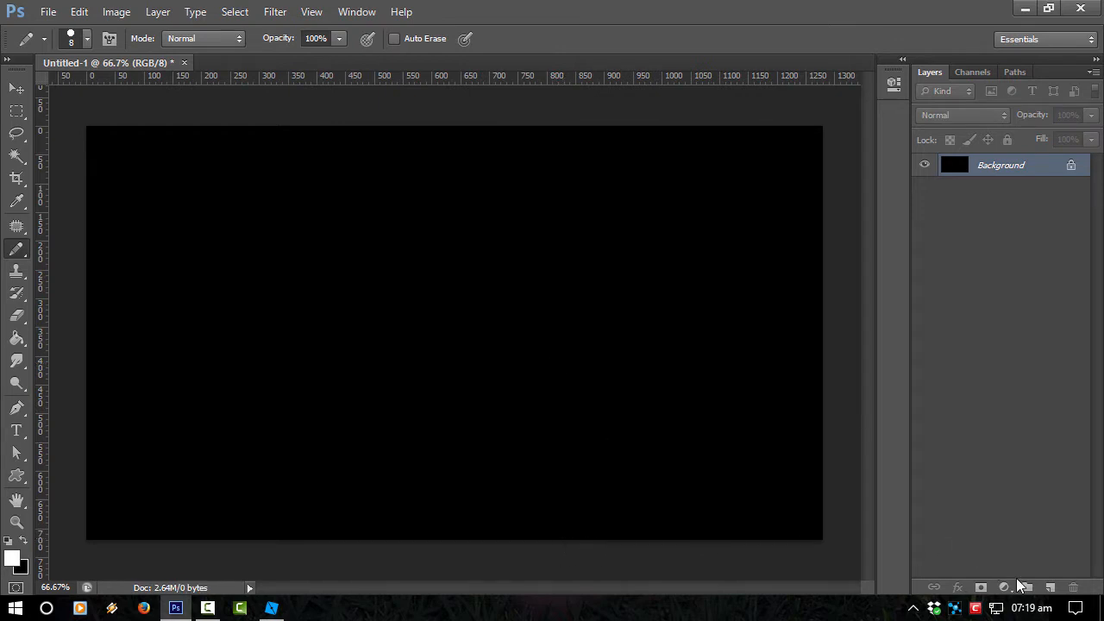
# Convert the background to Layer 0, add a layer mask, then disable and delete it.
pyautogui.doubleClick(1001, 166)
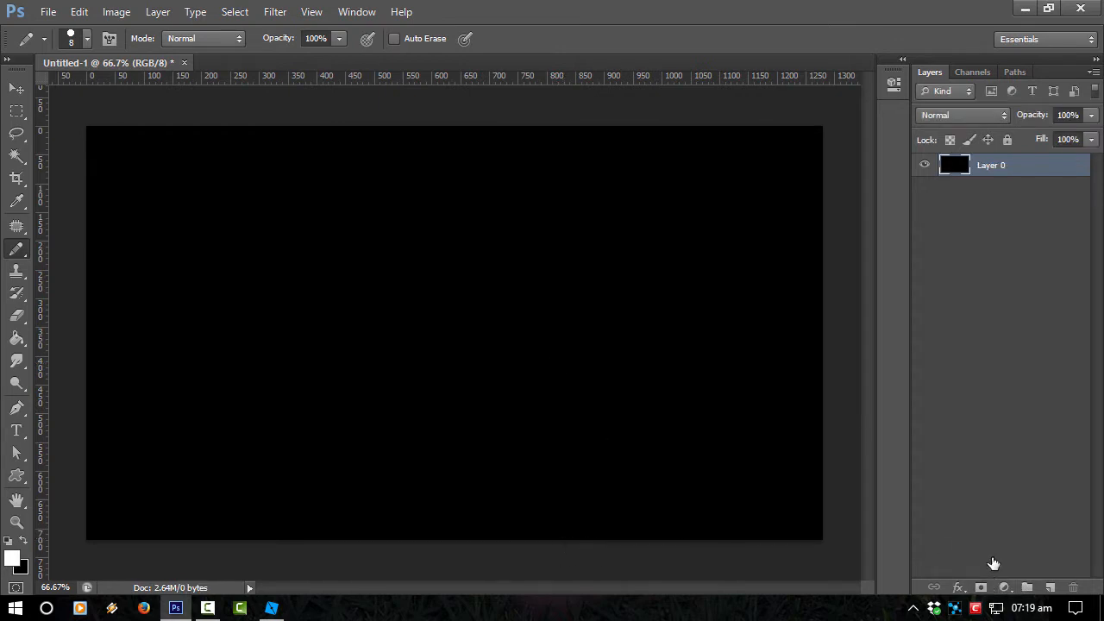
pyautogui.click(1004, 586)
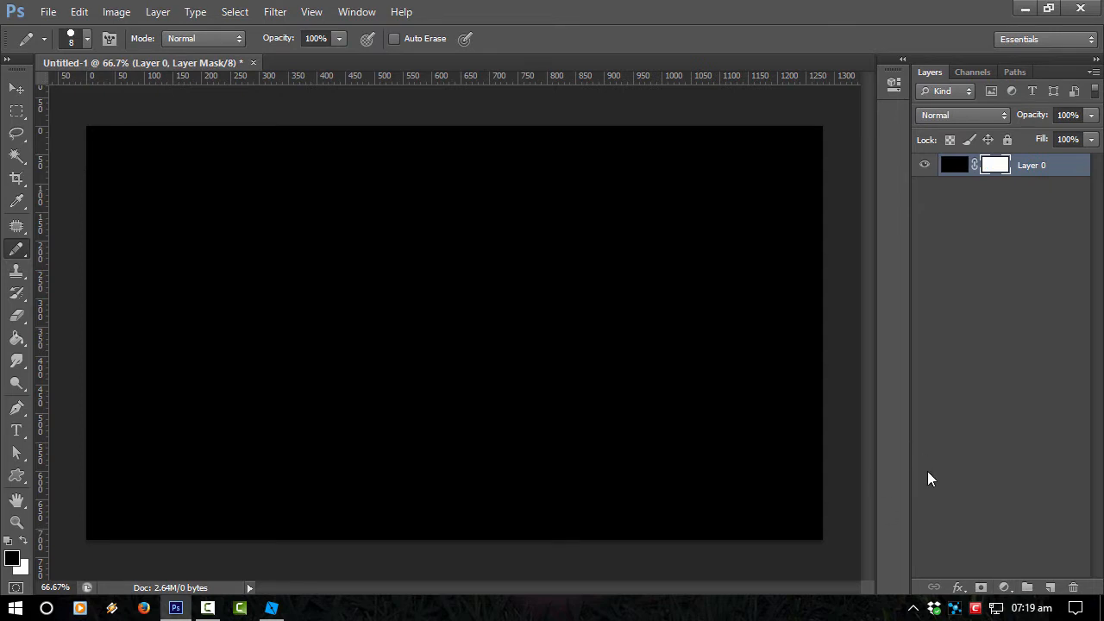
pyautogui.rightClick(993, 166)
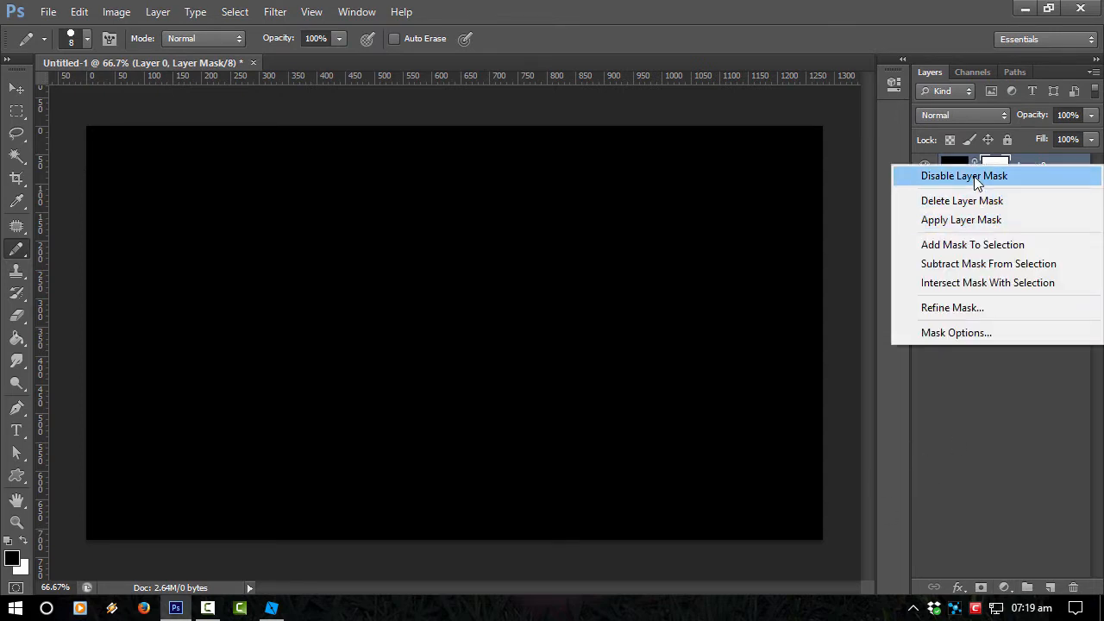
pyautogui.click(963, 176)
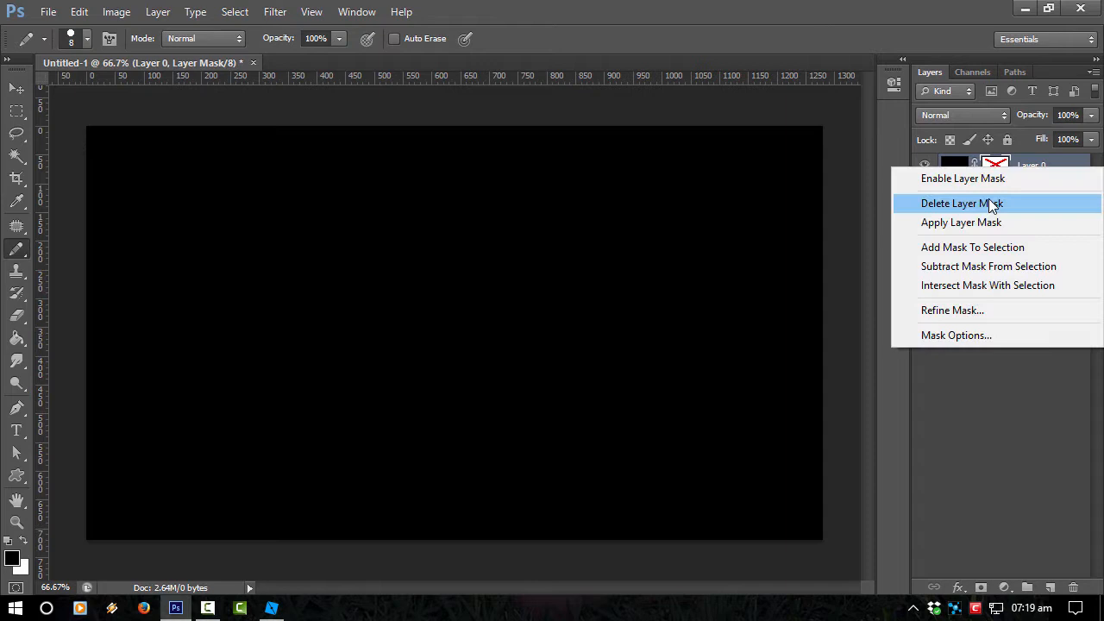
pyautogui.click(961, 203)
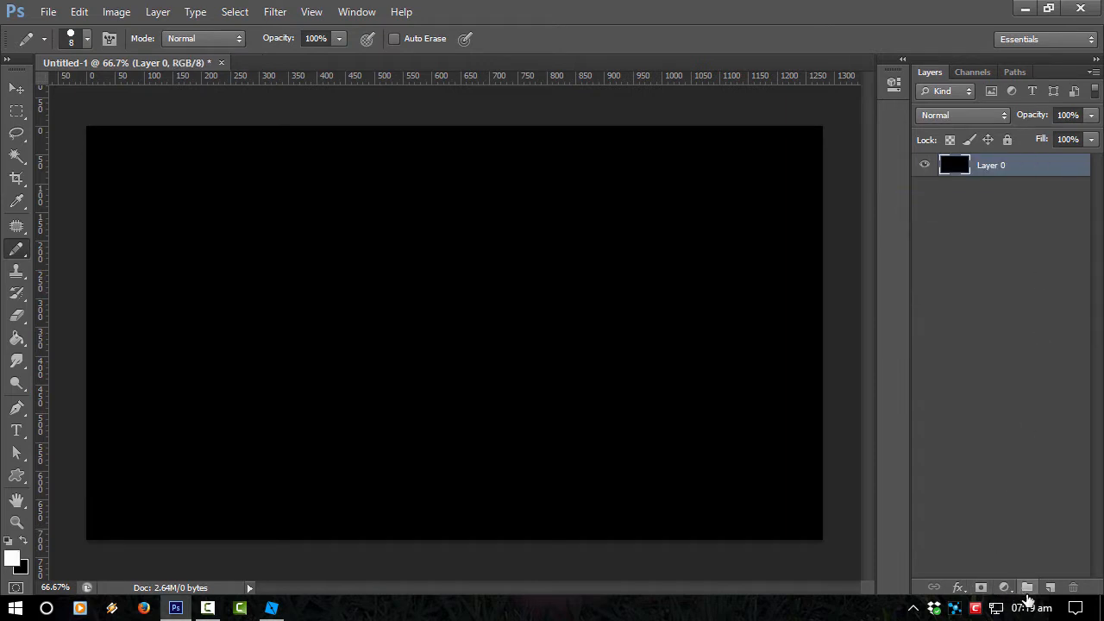
pyautogui.moveTo(1014, 596)
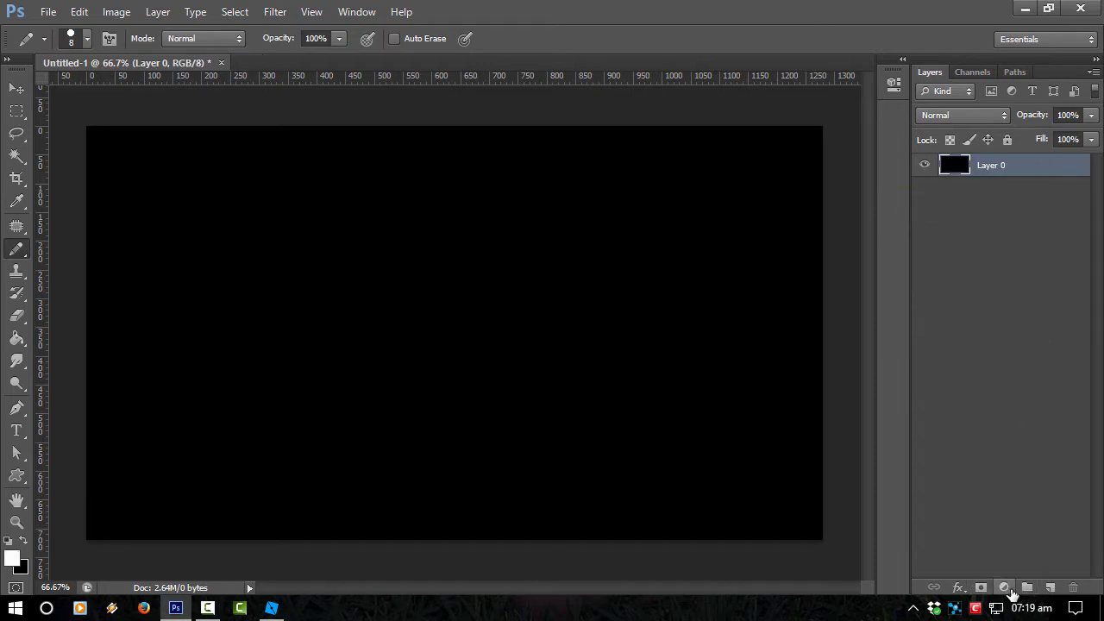
# Draw a white horizontal line on new Layer 1 and duplicate the layer.
pyautogui.click(1027, 587)
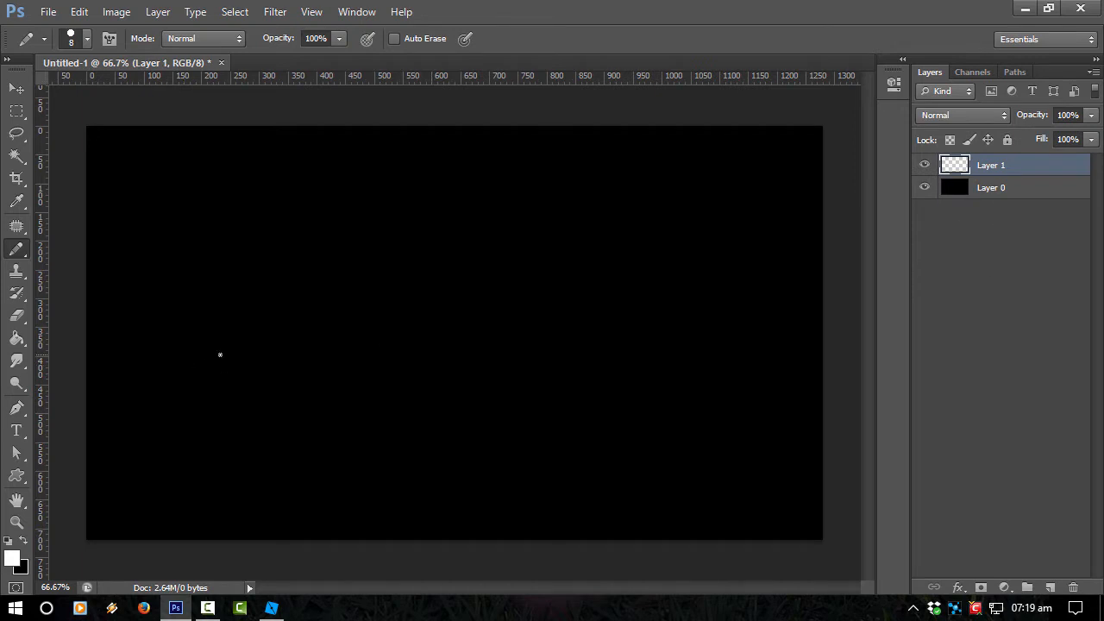
pyautogui.moveTo(312, 338); pyautogui.dragTo(501, 338)
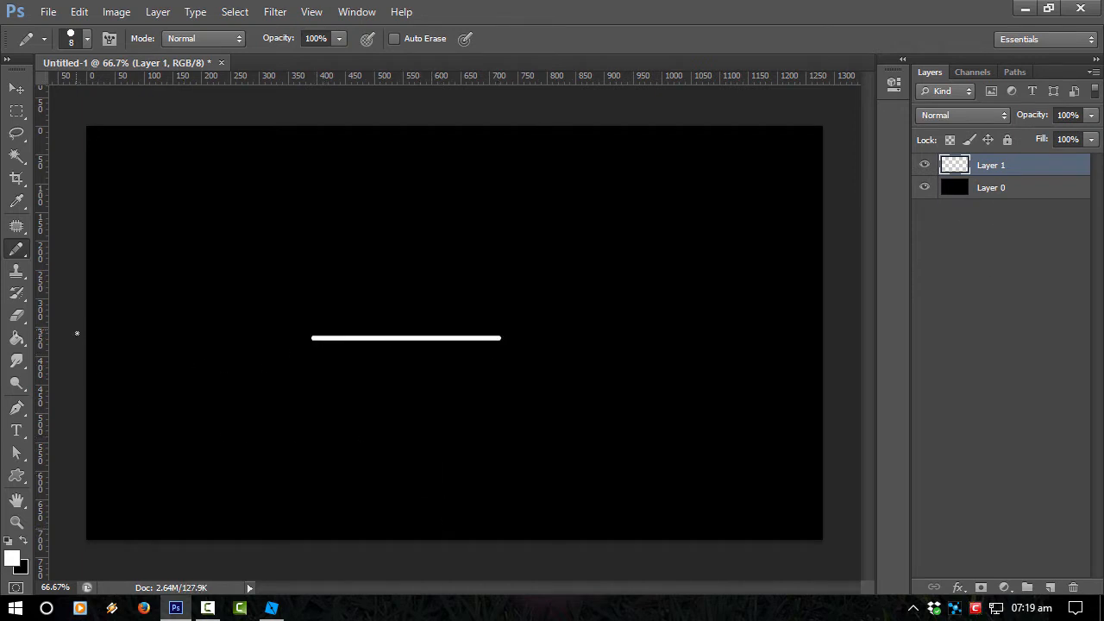
pyautogui.rightClick(990, 166)
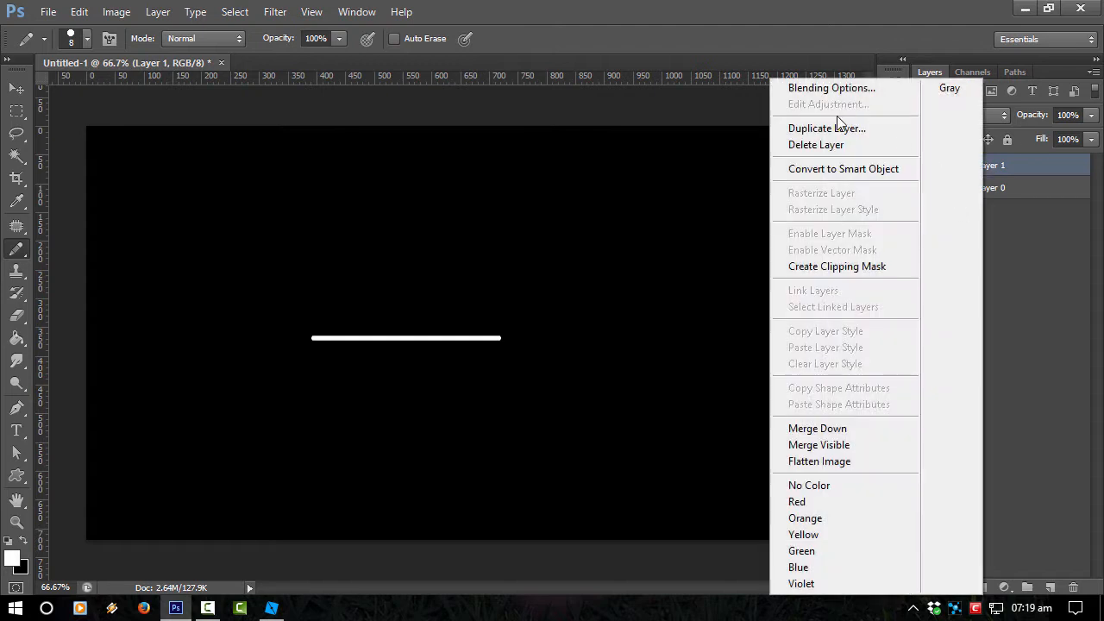
pyautogui.click(827, 128)
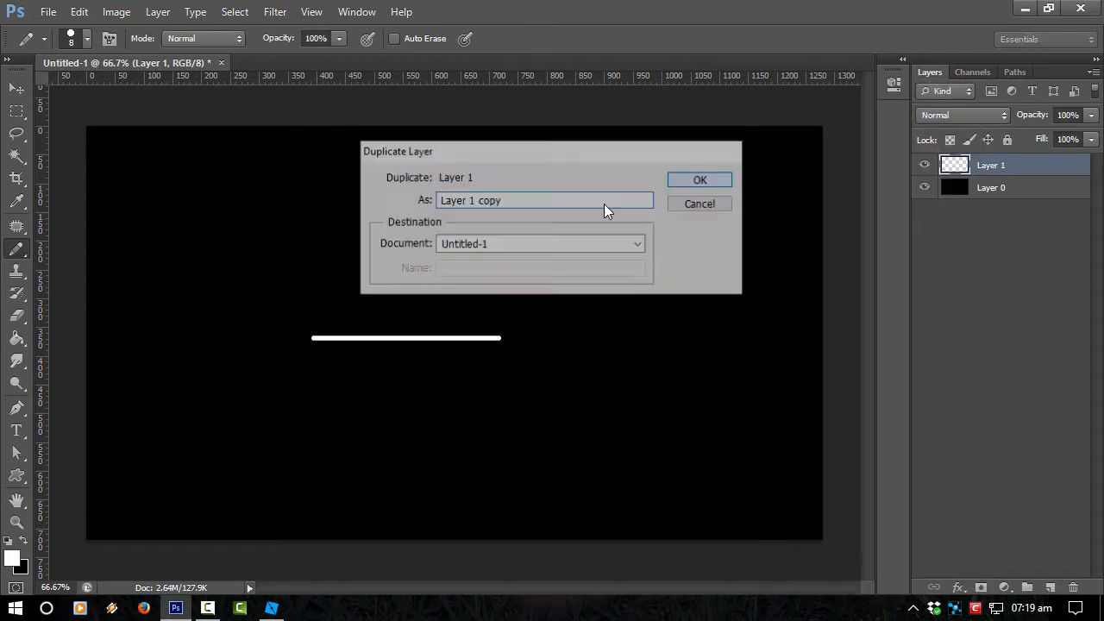
pyautogui.click(700, 180)
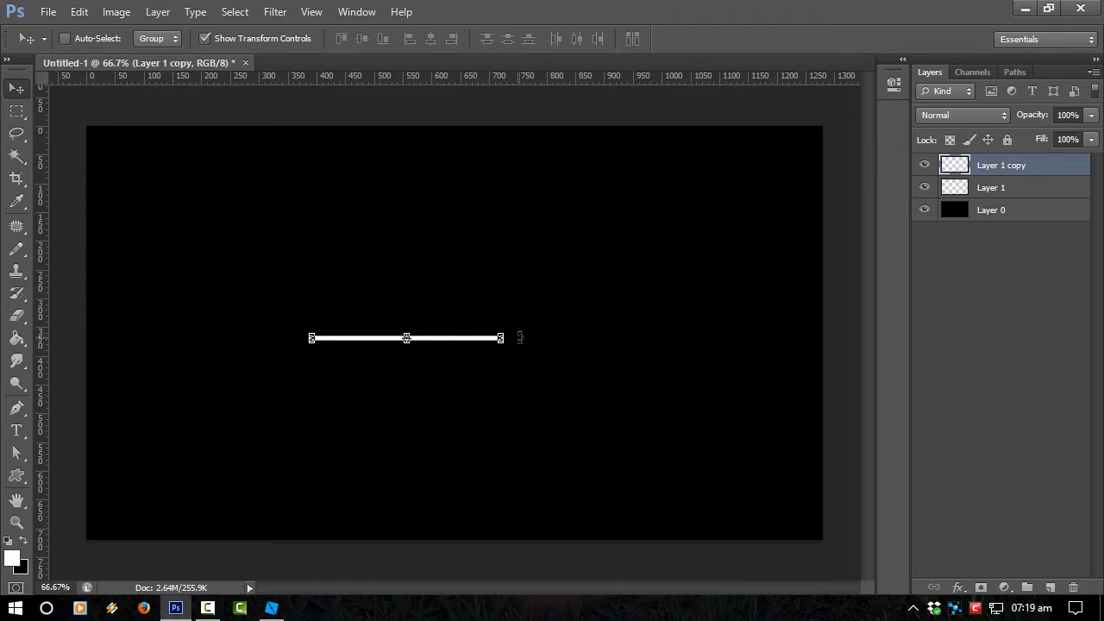
# Rotate the copy 90°, join it at the line's right end, and move both toward the centre.
pyautogui.moveTo(500, 336); pyautogui.dragTo(372, 423)
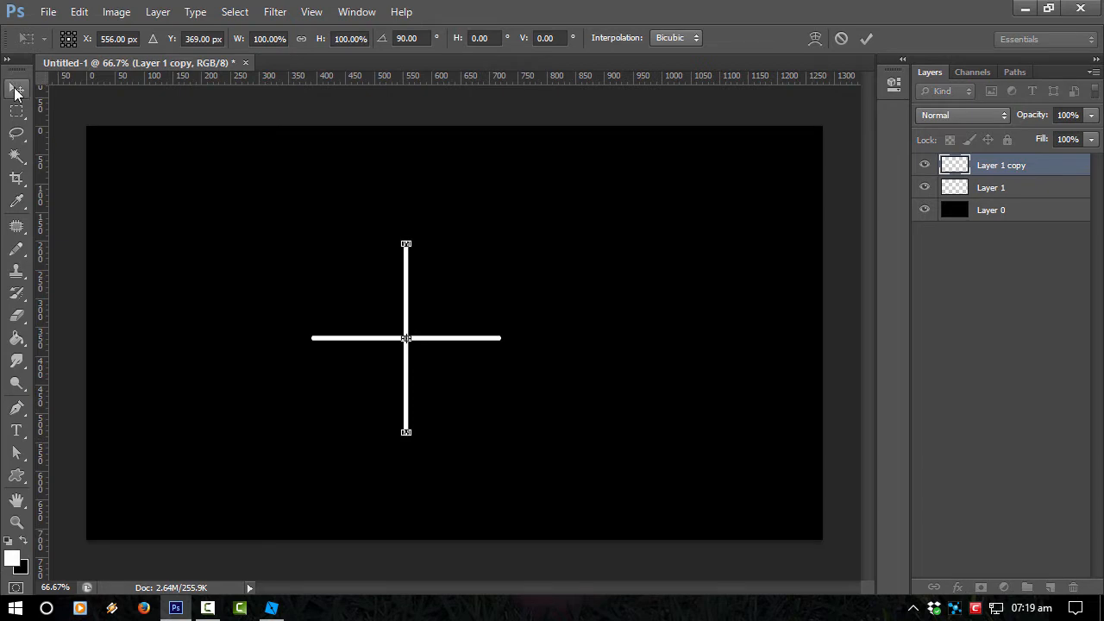
pyautogui.click(16, 90)
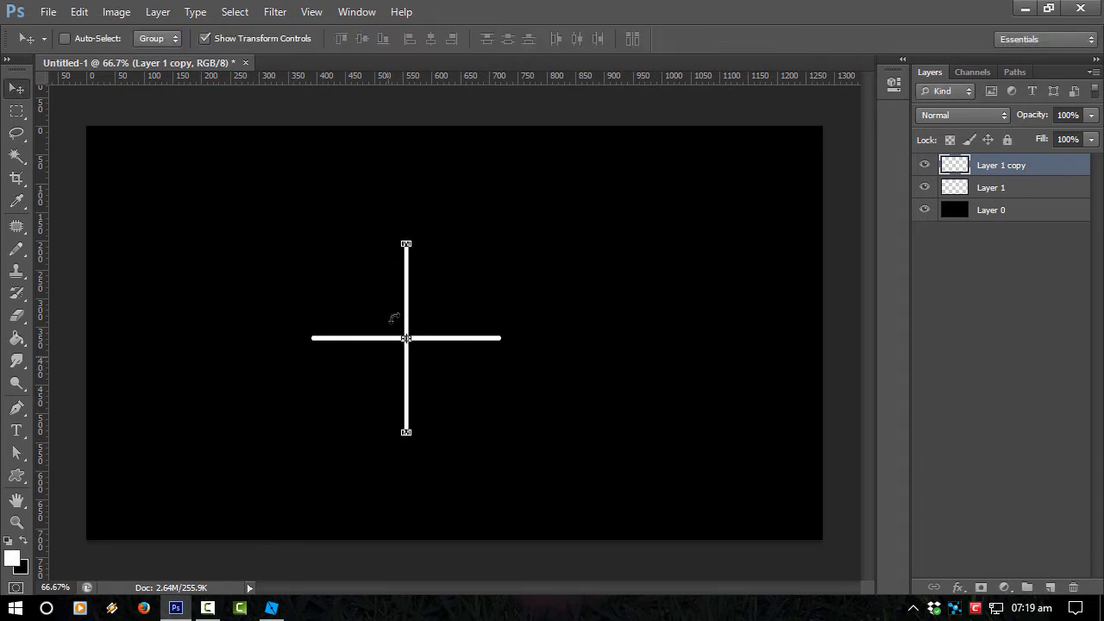
pyautogui.moveTo(405, 336); pyautogui.dragTo(497, 195)
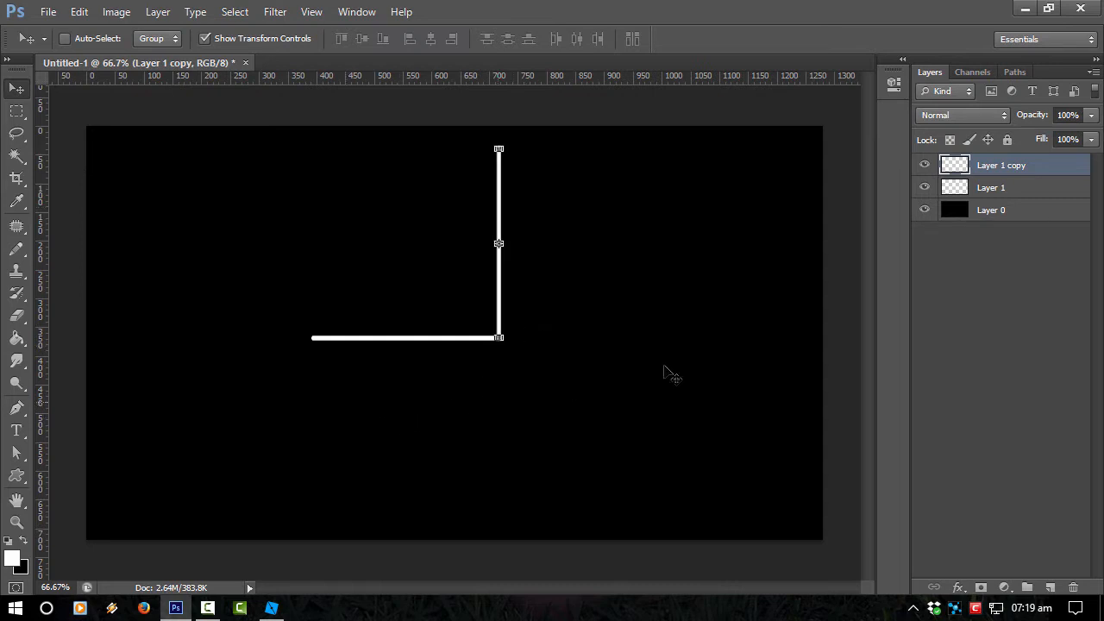
pyautogui.click(991, 186)
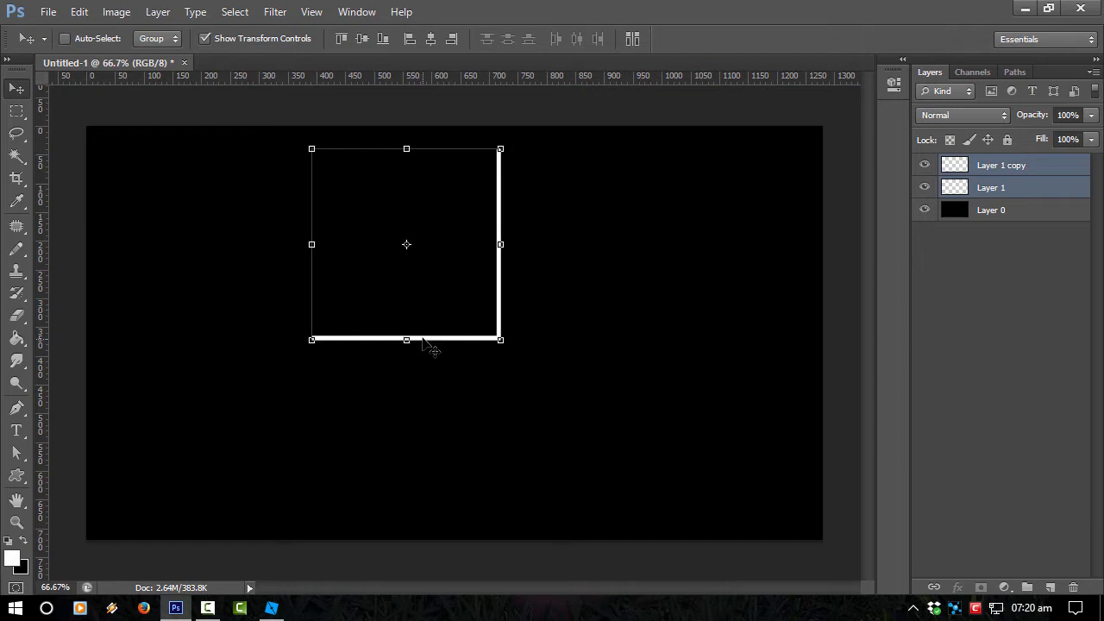
pyautogui.moveTo(407, 245); pyautogui.dragTo(455, 369)
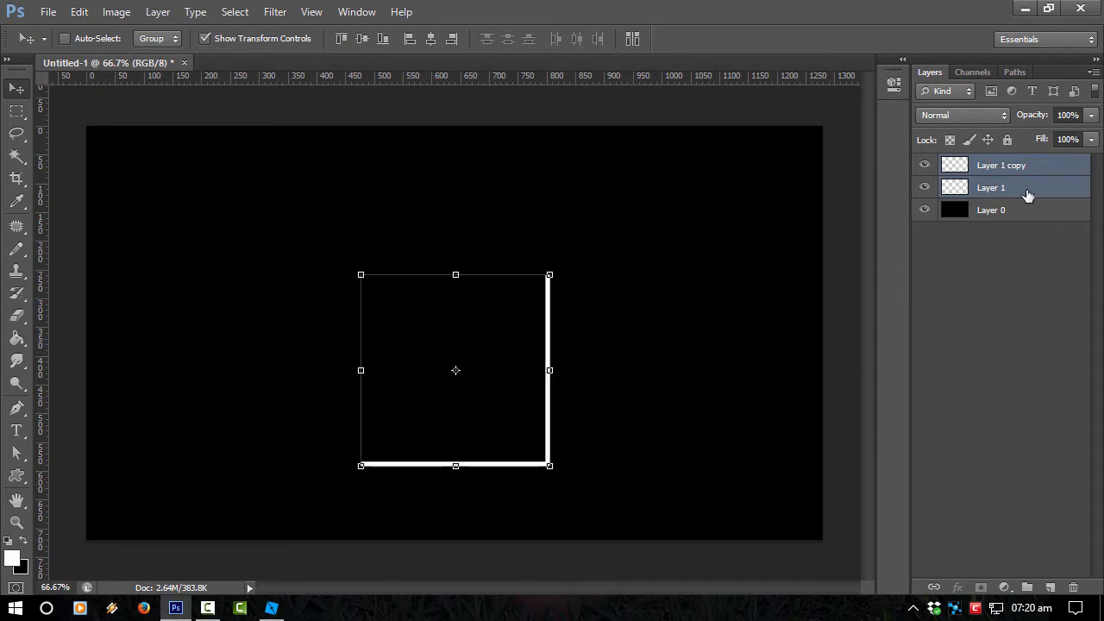
# Duplicate both line layers together.
pyautogui.rightClick(1001, 186)
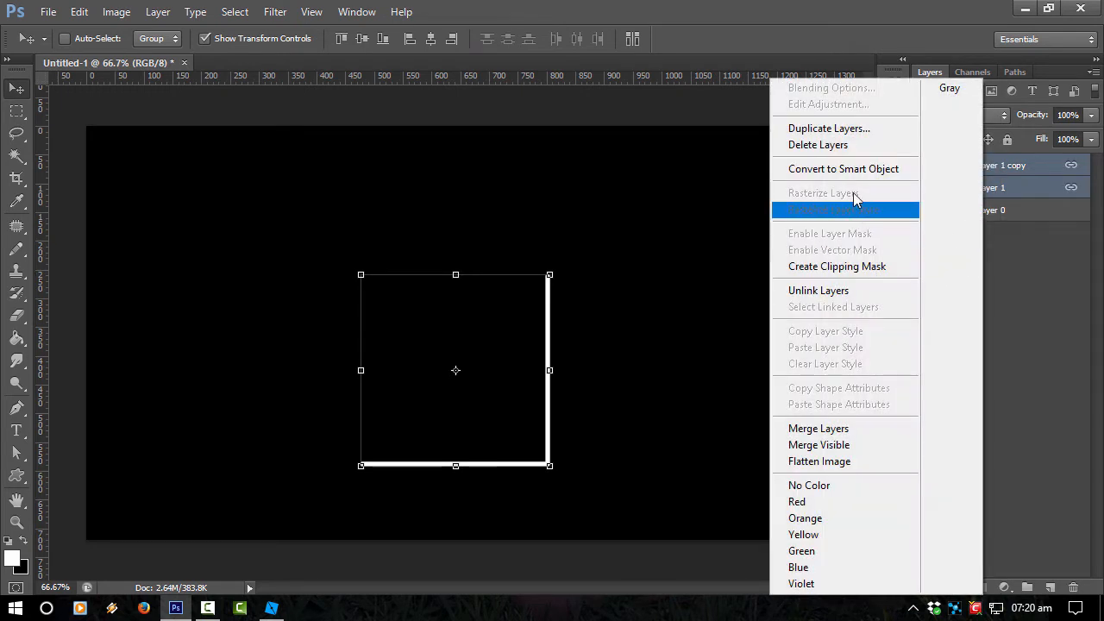
pyautogui.click(828, 128)
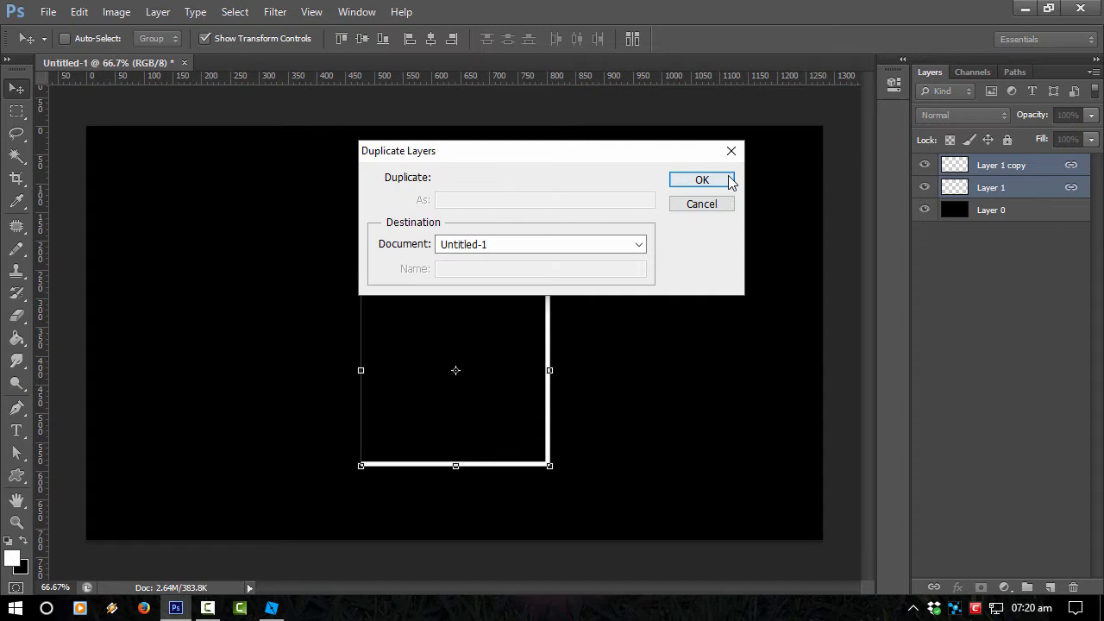
pyautogui.click(700, 179)
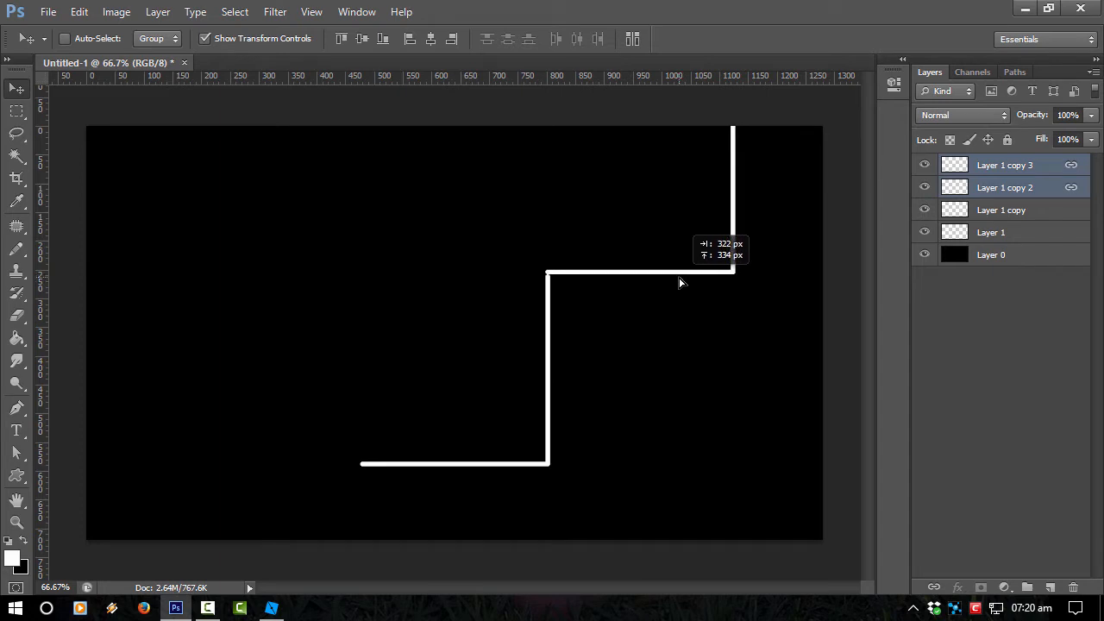
# Rotate the copied corner a quarter turn and attach it at the original line's end.
pyautogui.moveTo(682, 283); pyautogui.dragTo(490, 473)
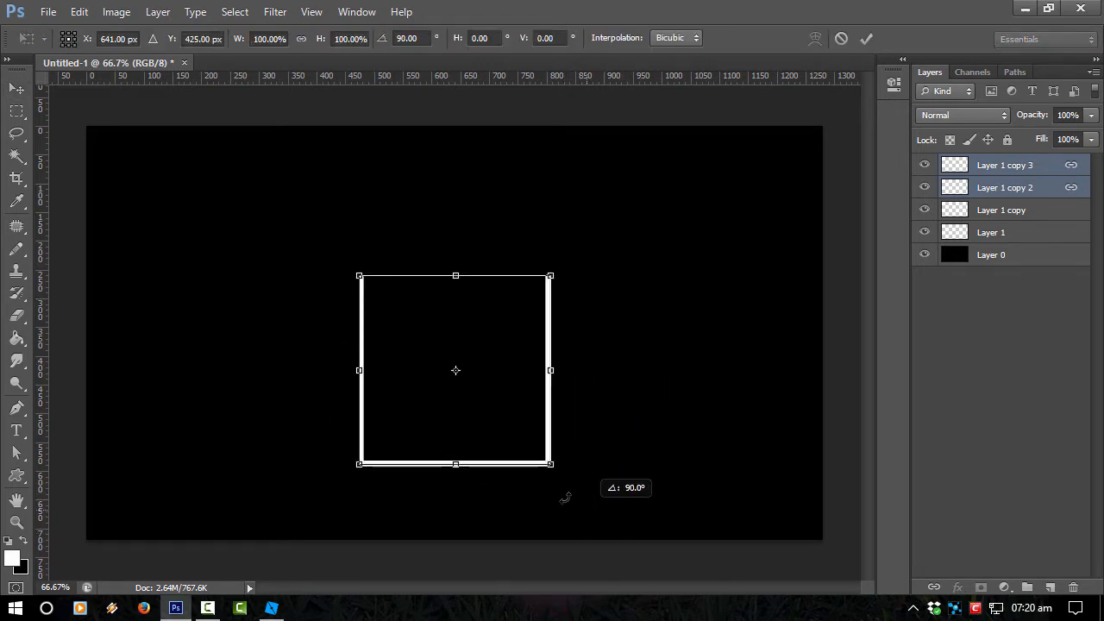
pyautogui.moveTo(455, 371); pyautogui.dragTo(455, 211)
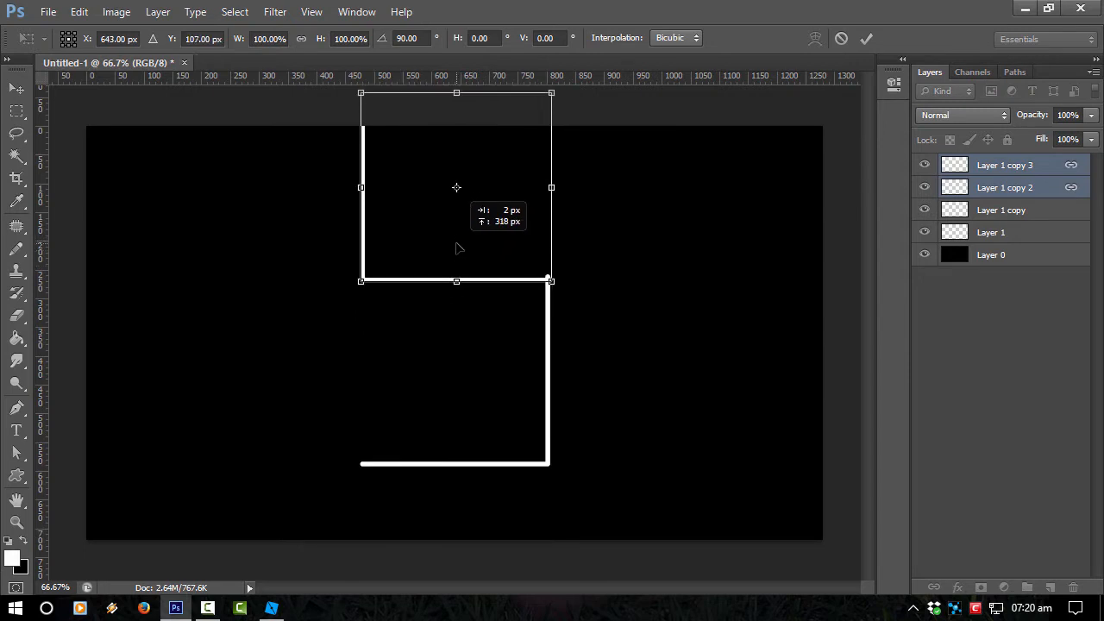
pyautogui.moveTo(484, 148)
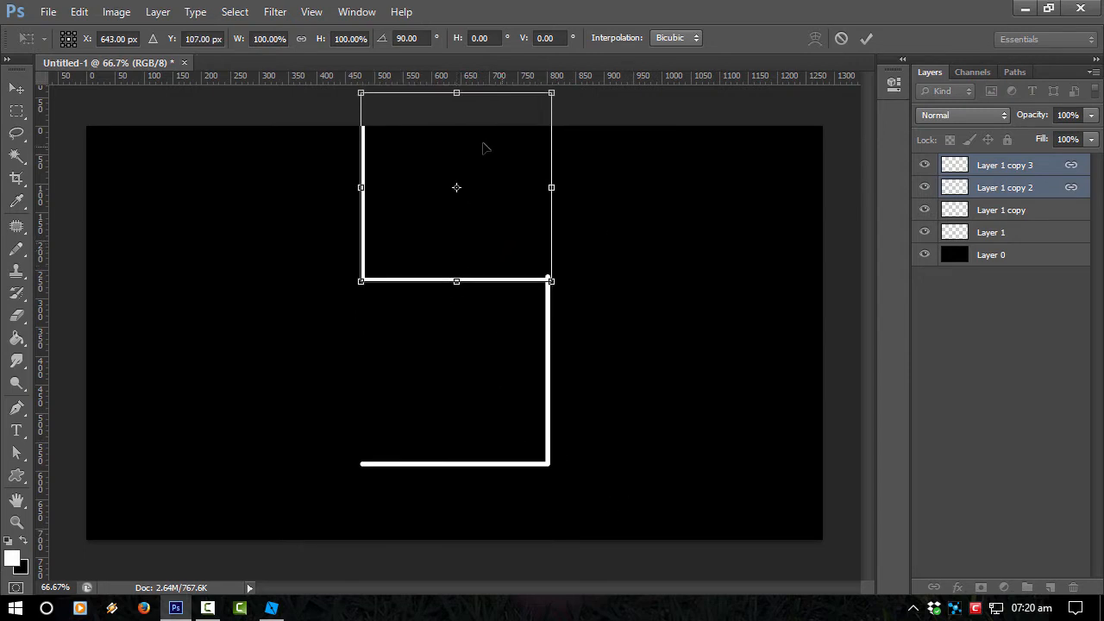
pyautogui.moveTo(366, 124)
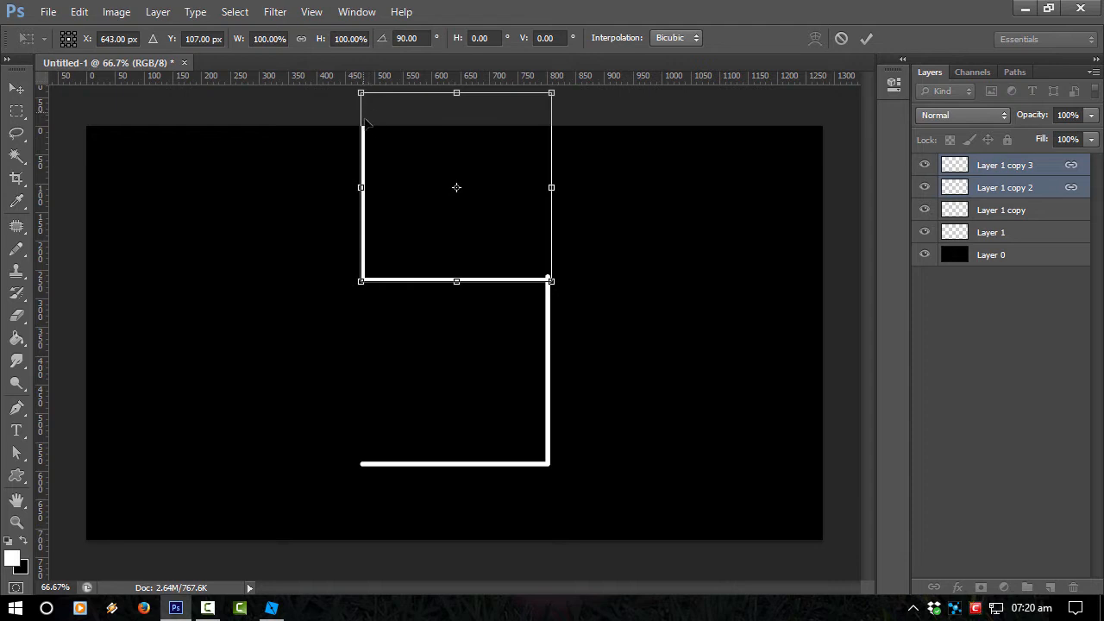
pyautogui.moveTo(682, 345)
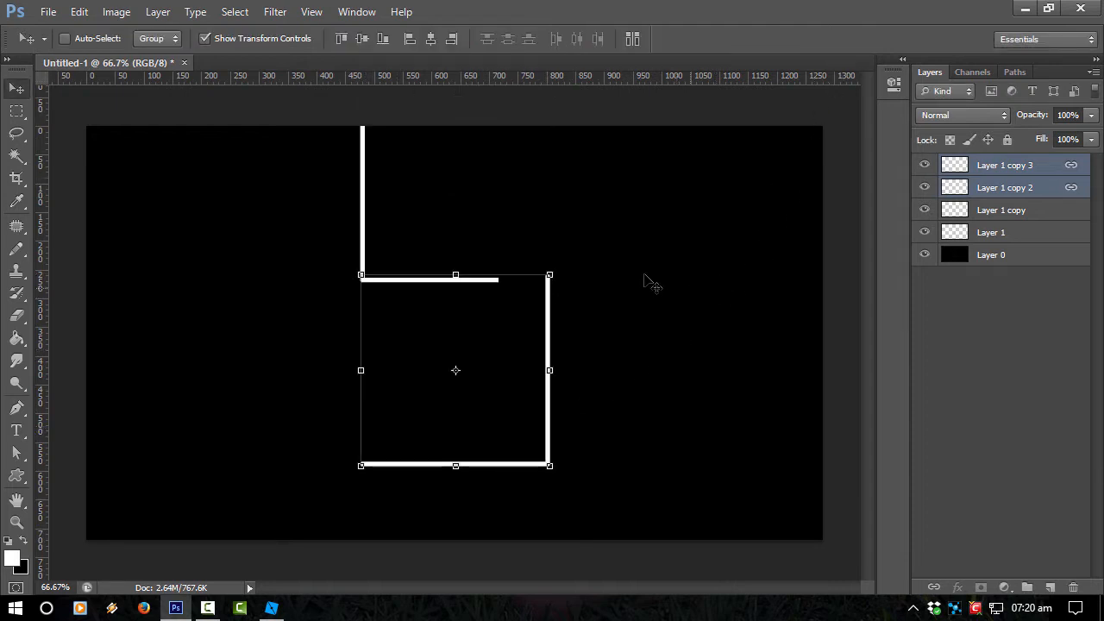
pyautogui.click(271, 609)
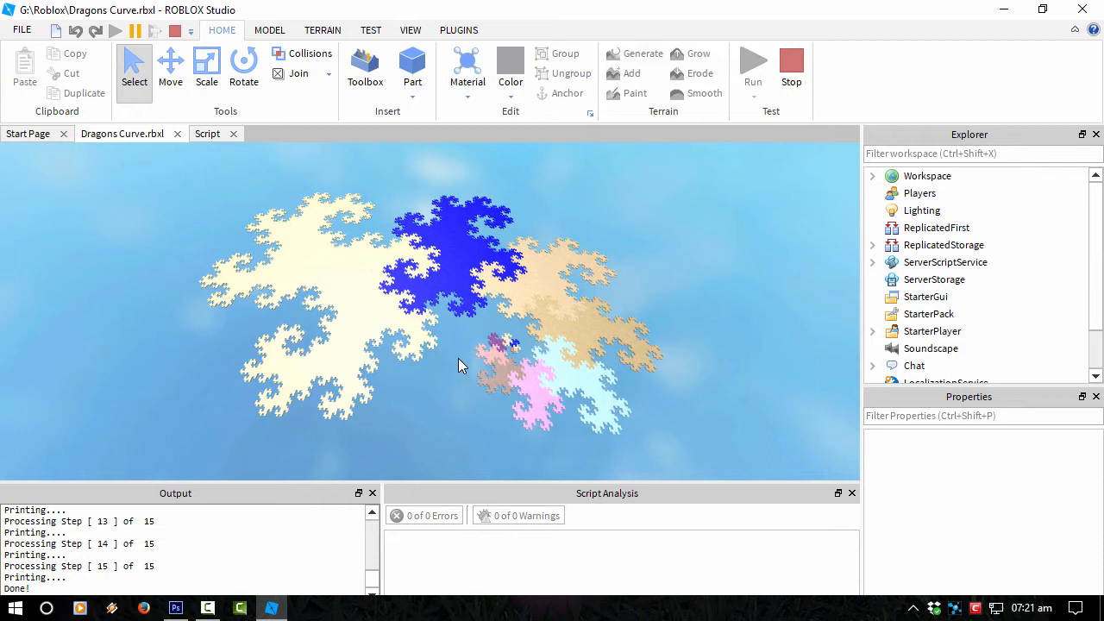
pyautogui.moveTo(559, 297)
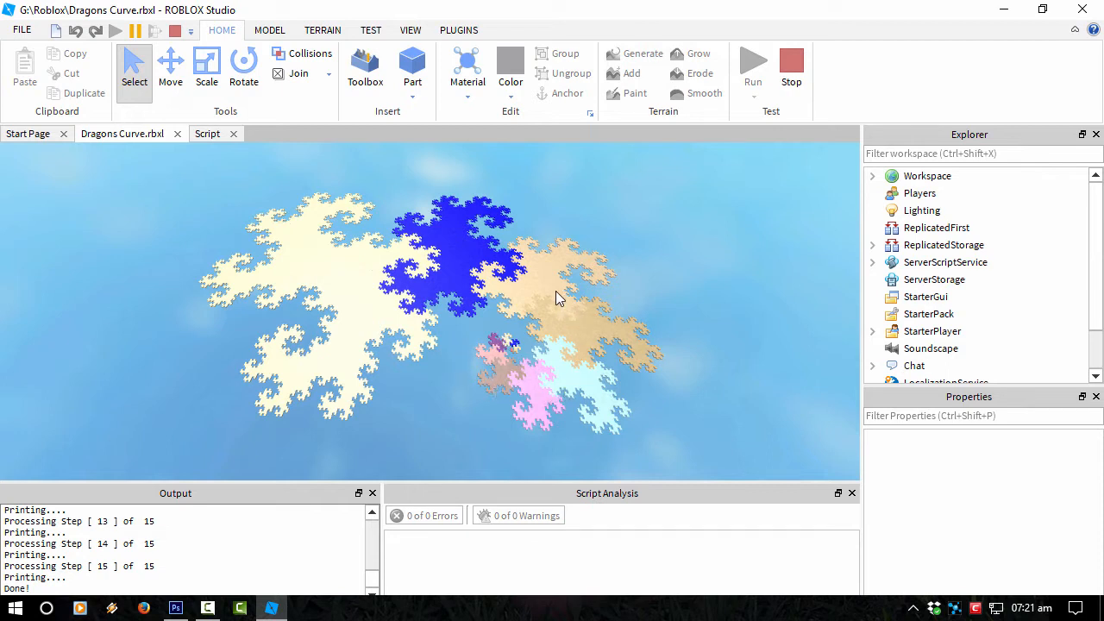
pyautogui.moveTo(521, 290)
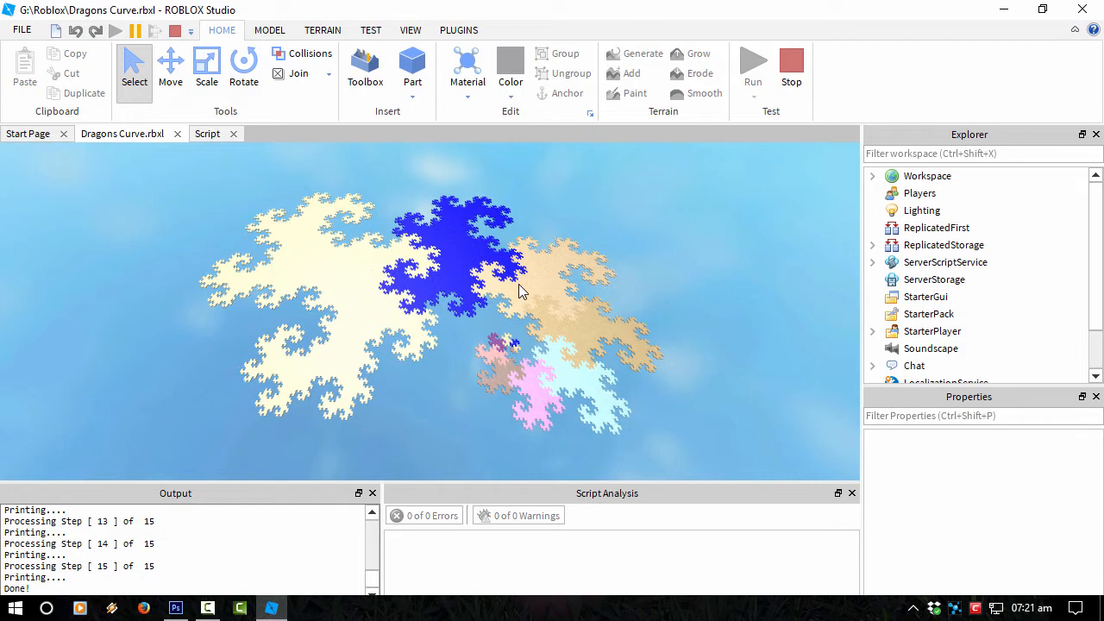
pyautogui.moveTo(231, 207)
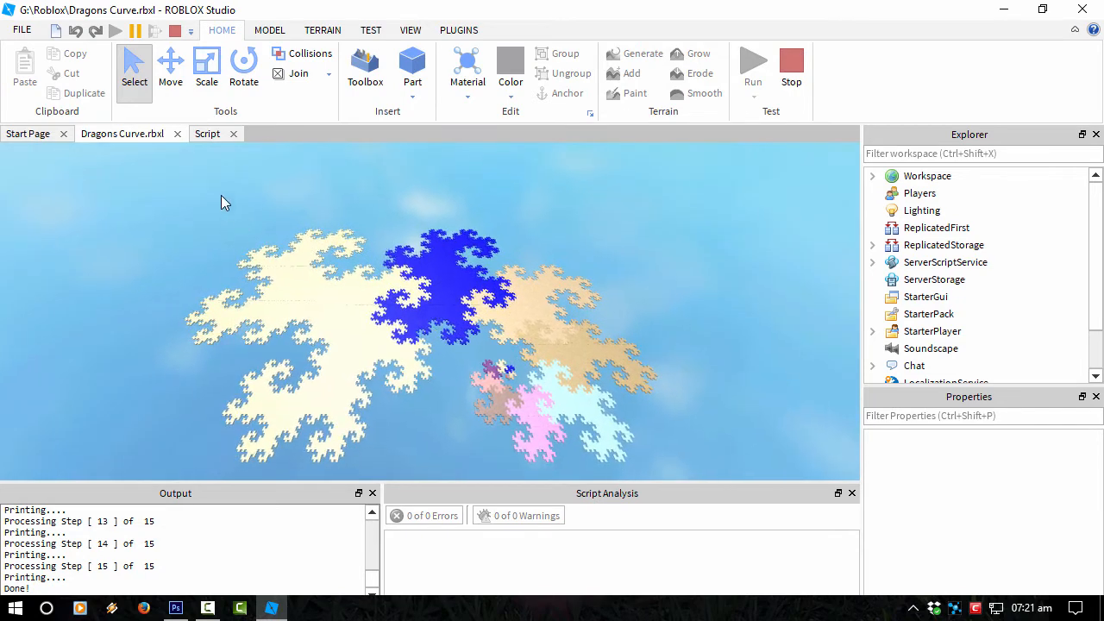
# Review the fractal-generating Lua script, scrolling through to its brick-creation code.
pyautogui.click(207, 135)
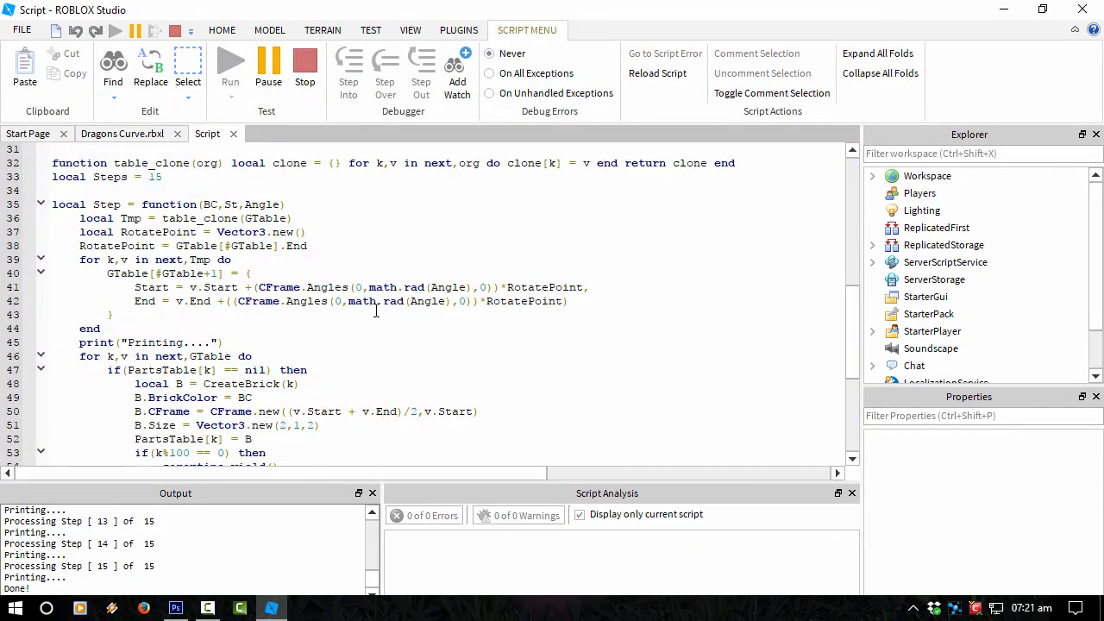
pyautogui.scroll(3)
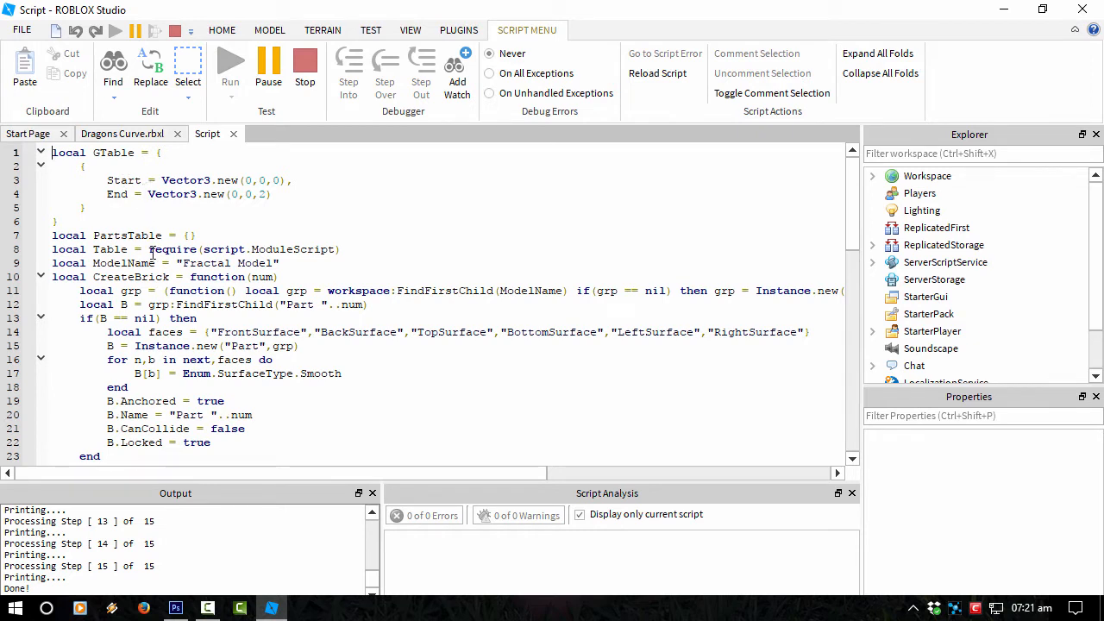
pyautogui.scroll(-3)
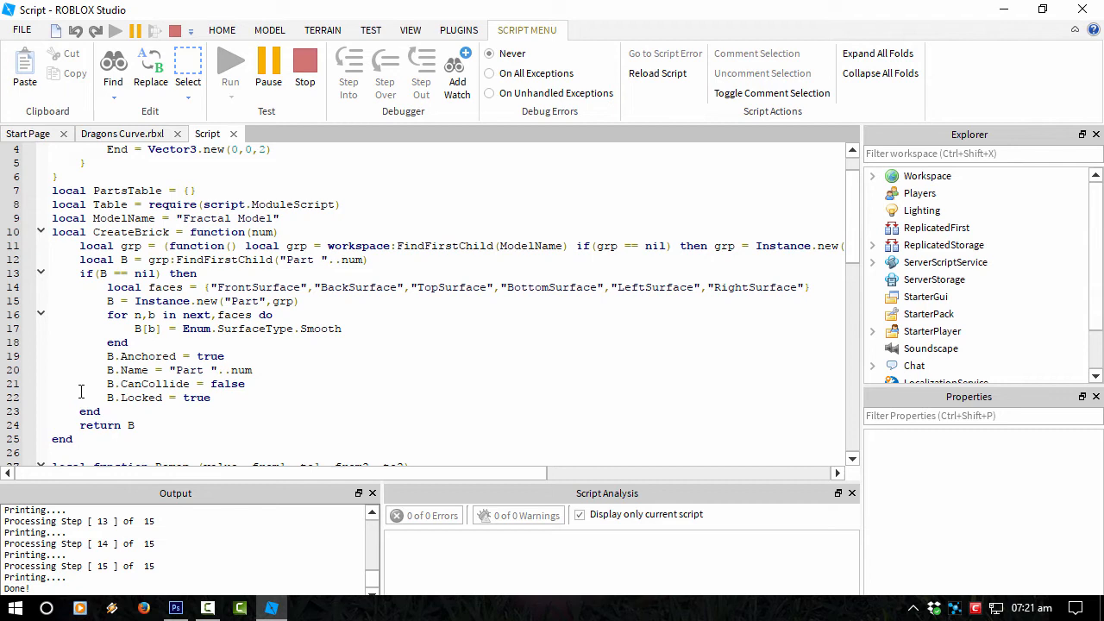
pyautogui.scroll(-3)
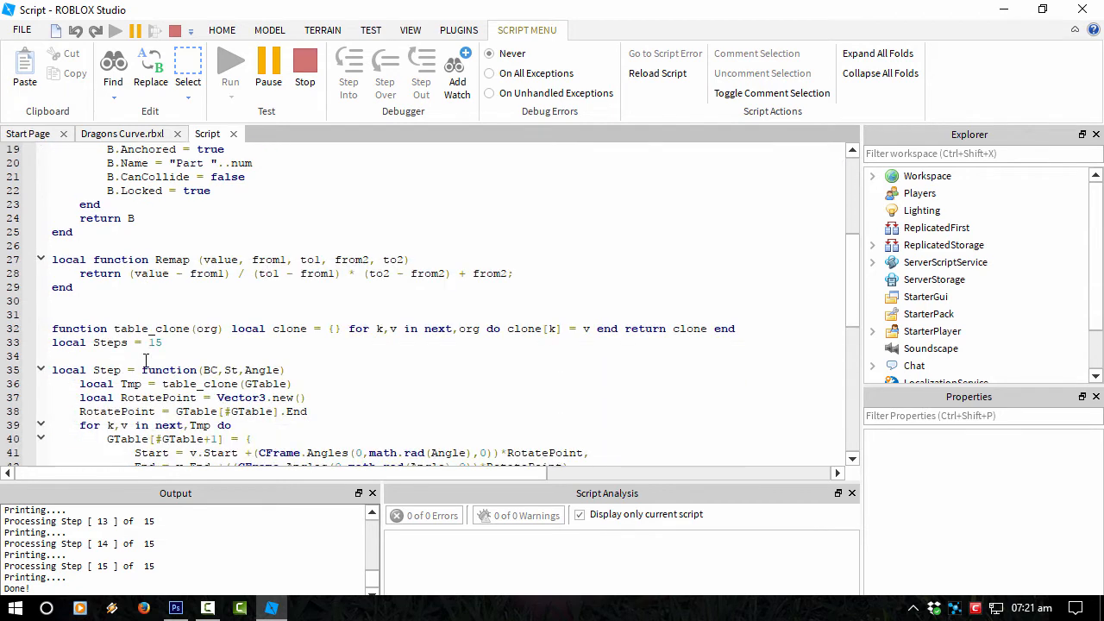
pyautogui.scroll(-3)
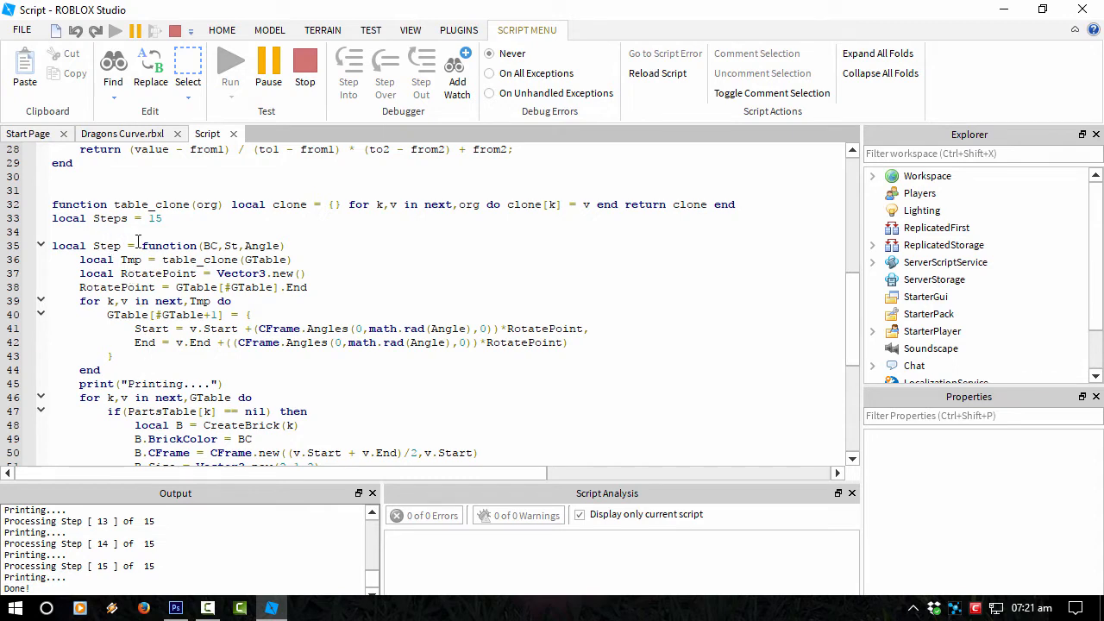
pyautogui.moveTo(107, 552)
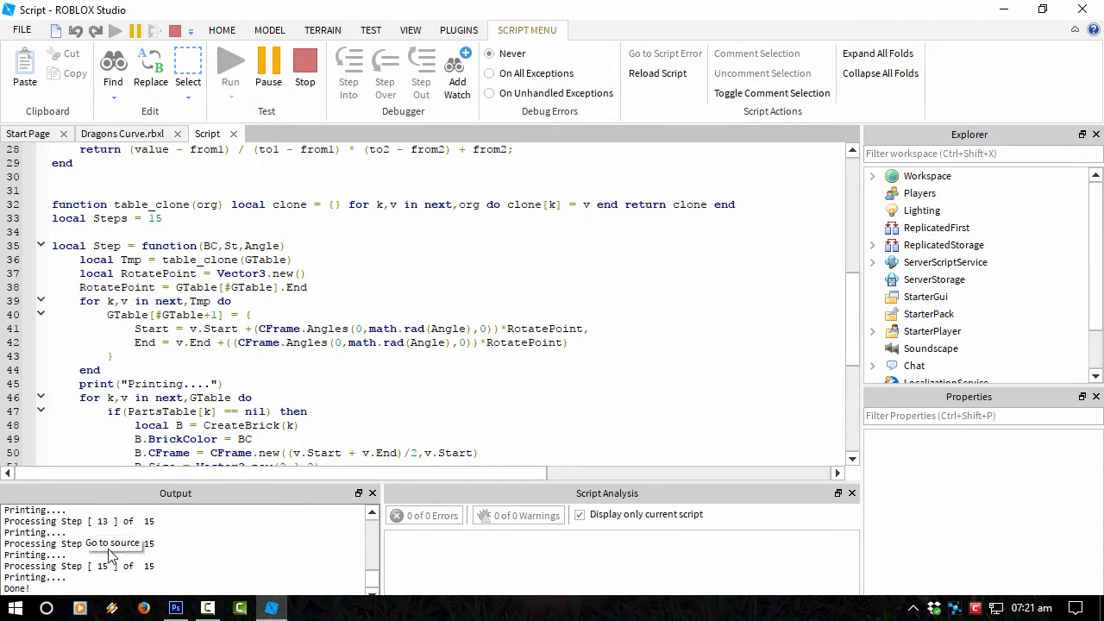
pyautogui.scroll(-3)
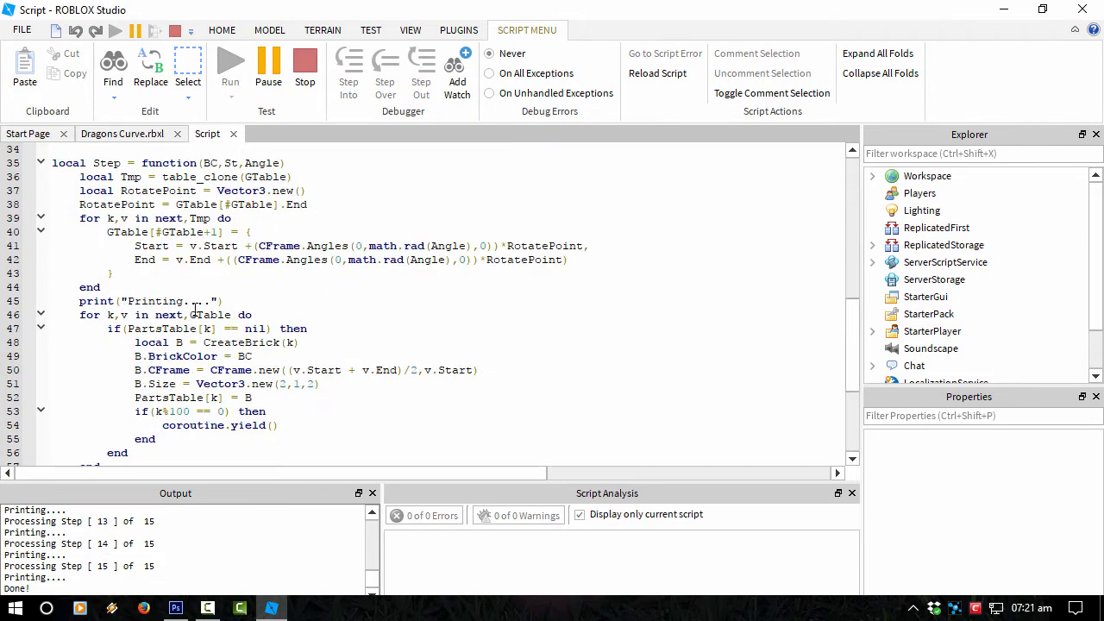
pyautogui.scroll(-3)
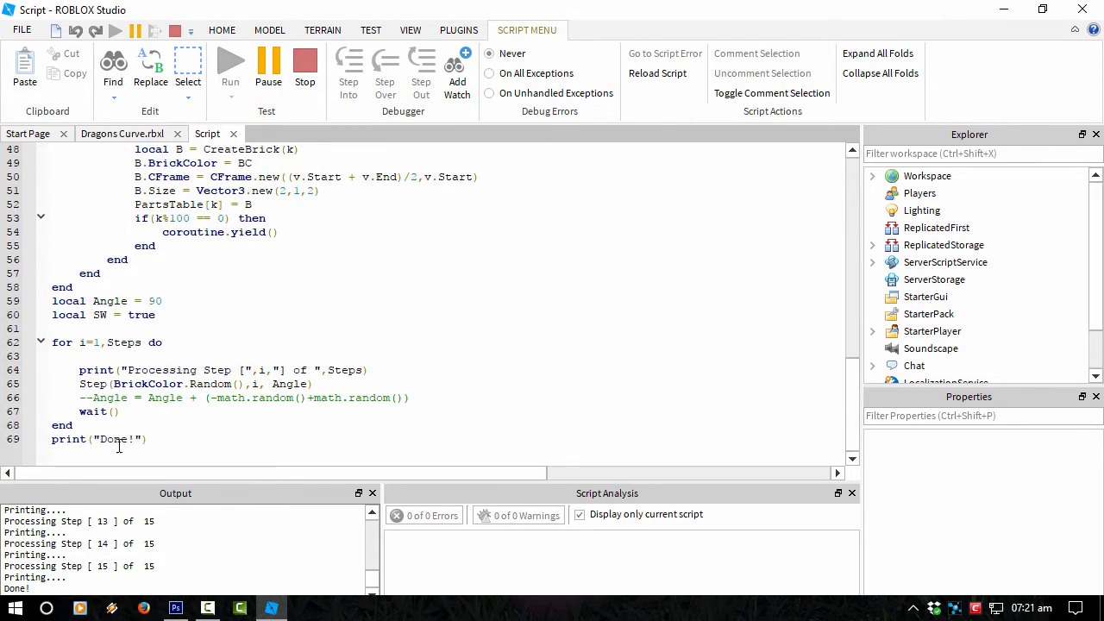
pyautogui.scroll(3)
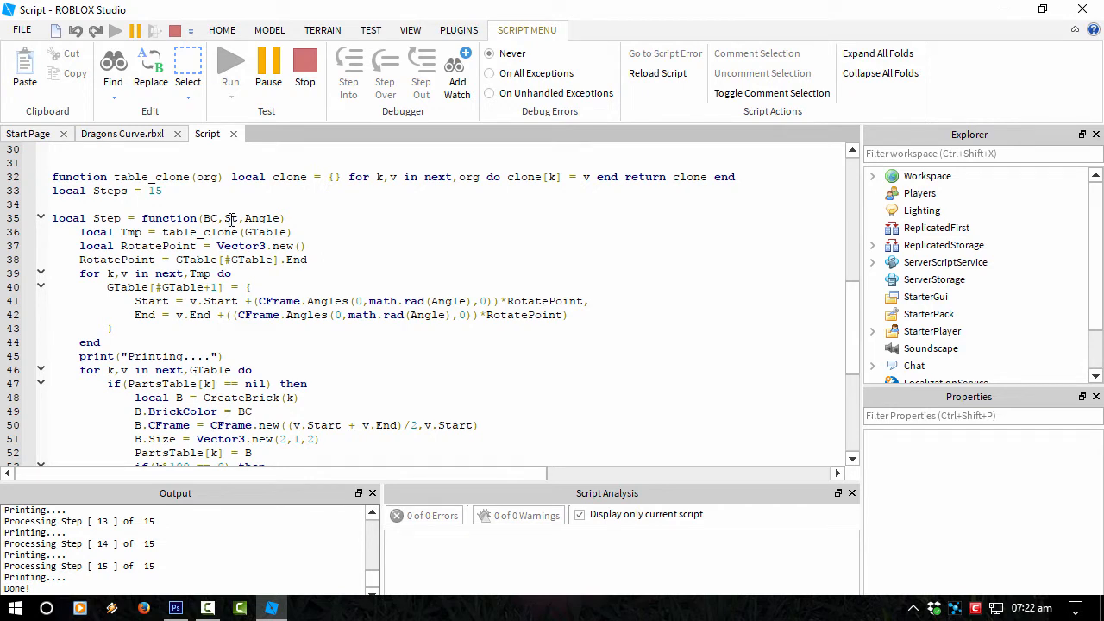
pyautogui.scroll(-3)
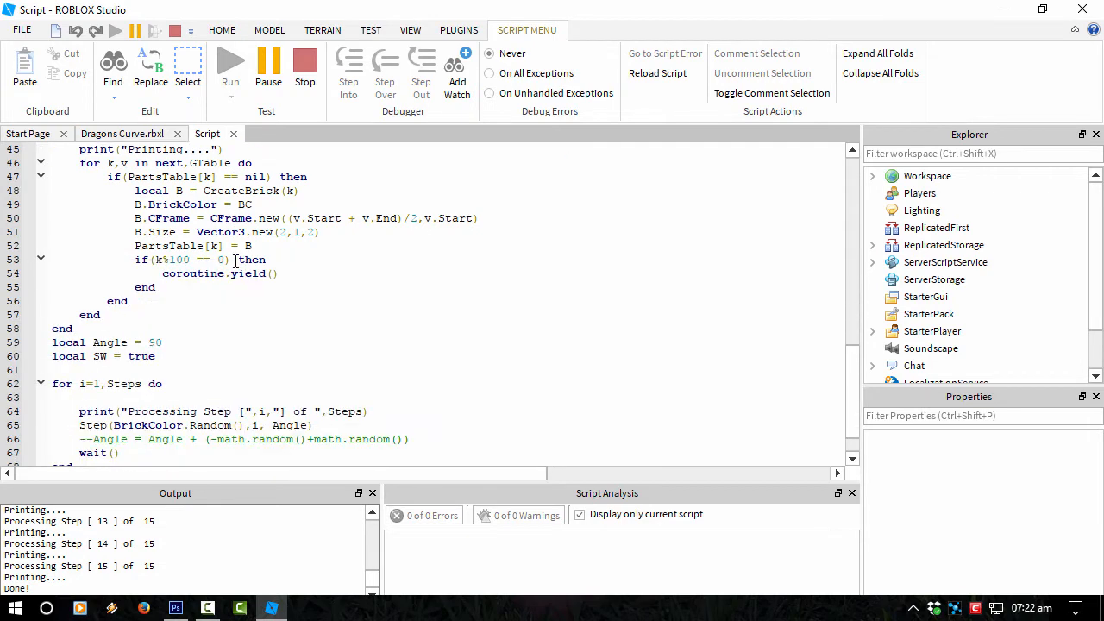
pyautogui.scroll(3)
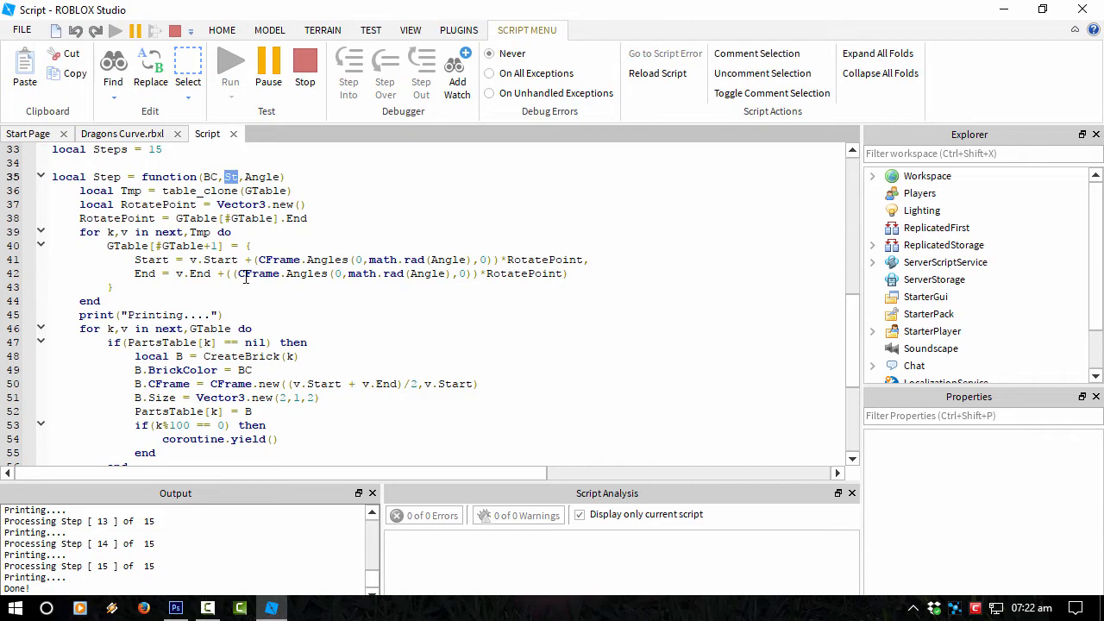
pyautogui.scroll(-3)
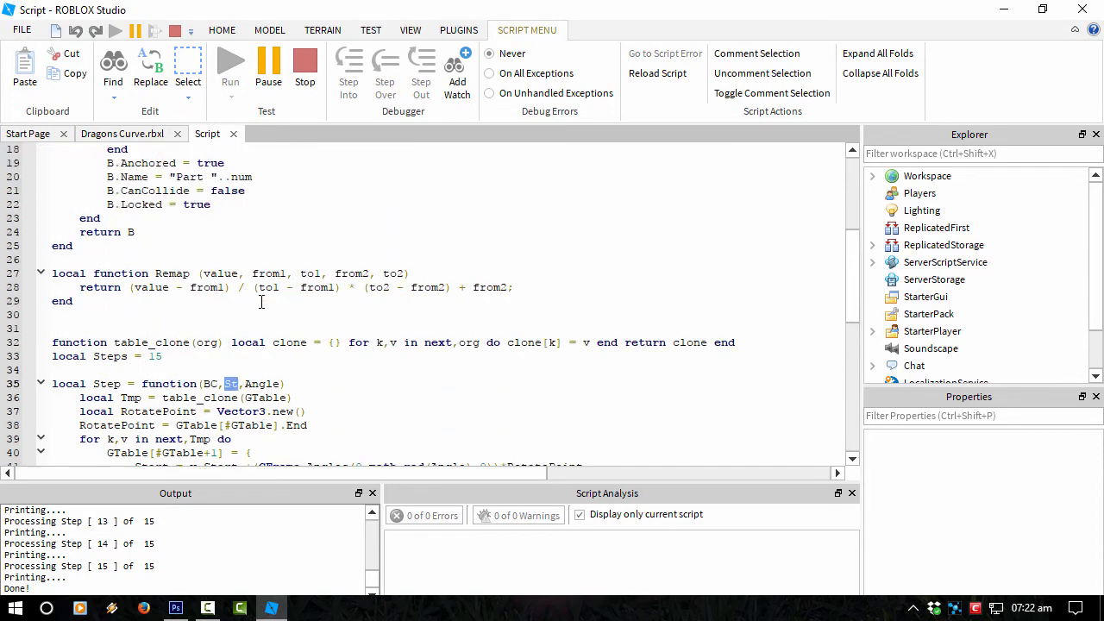
pyautogui.scroll(3)
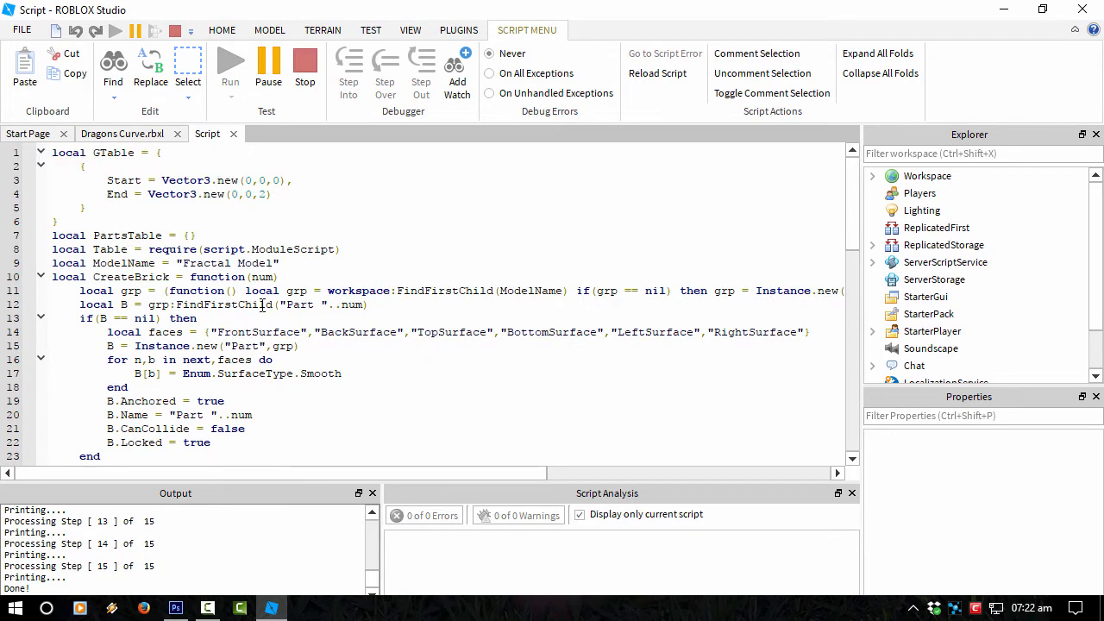
pyautogui.scroll(-3)
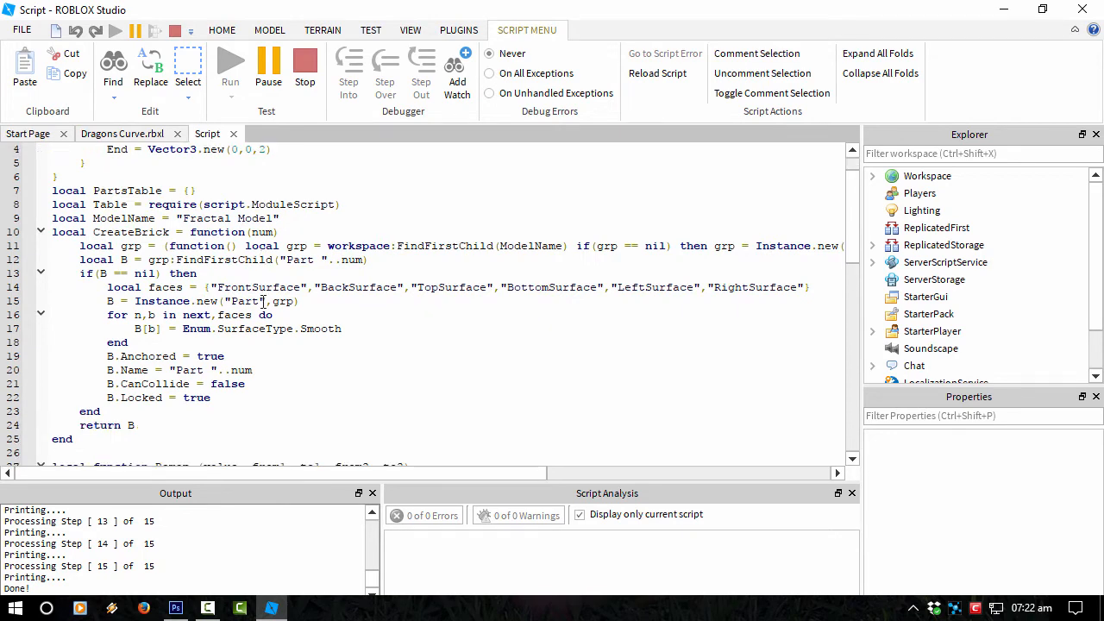
pyautogui.scroll(-3)
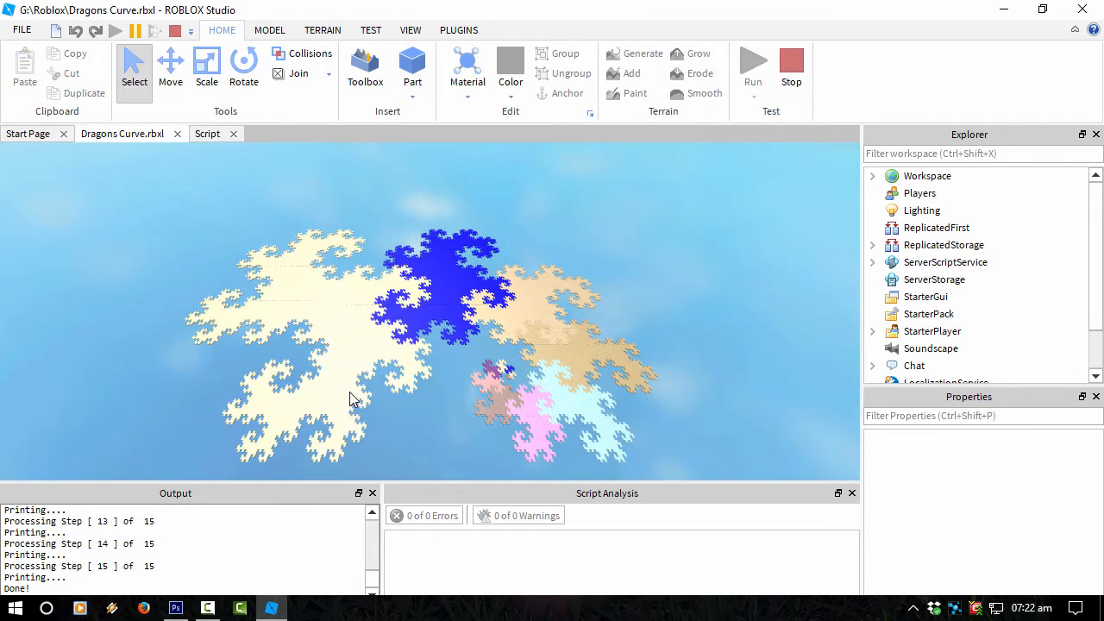
pyautogui.moveTo(211, 155)
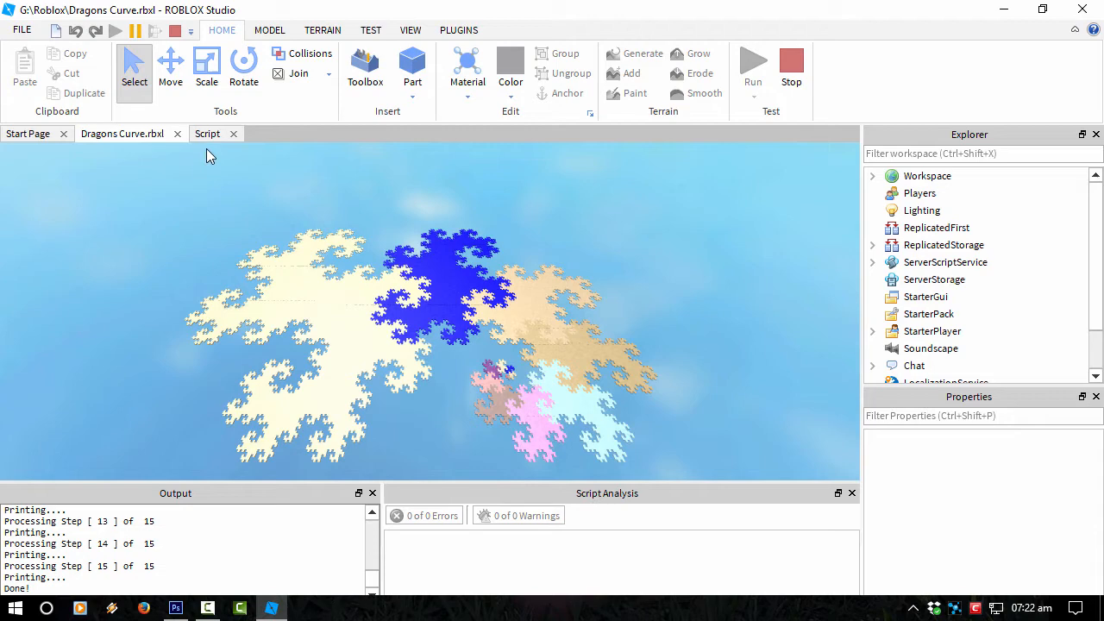
pyautogui.click(207, 135)
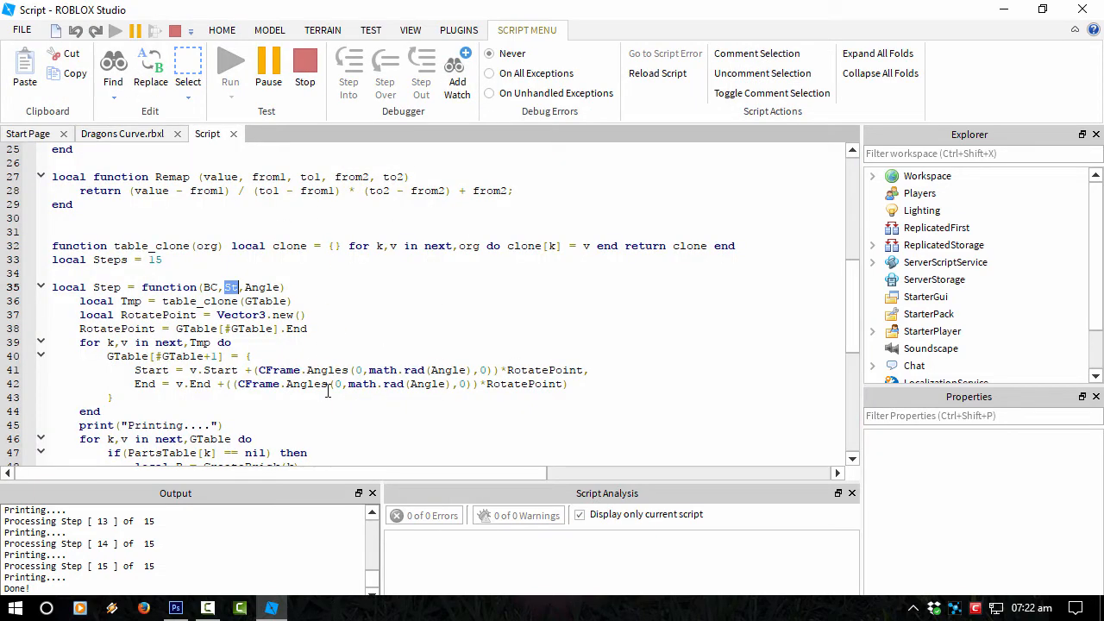
pyautogui.doubleClick(448, 369)
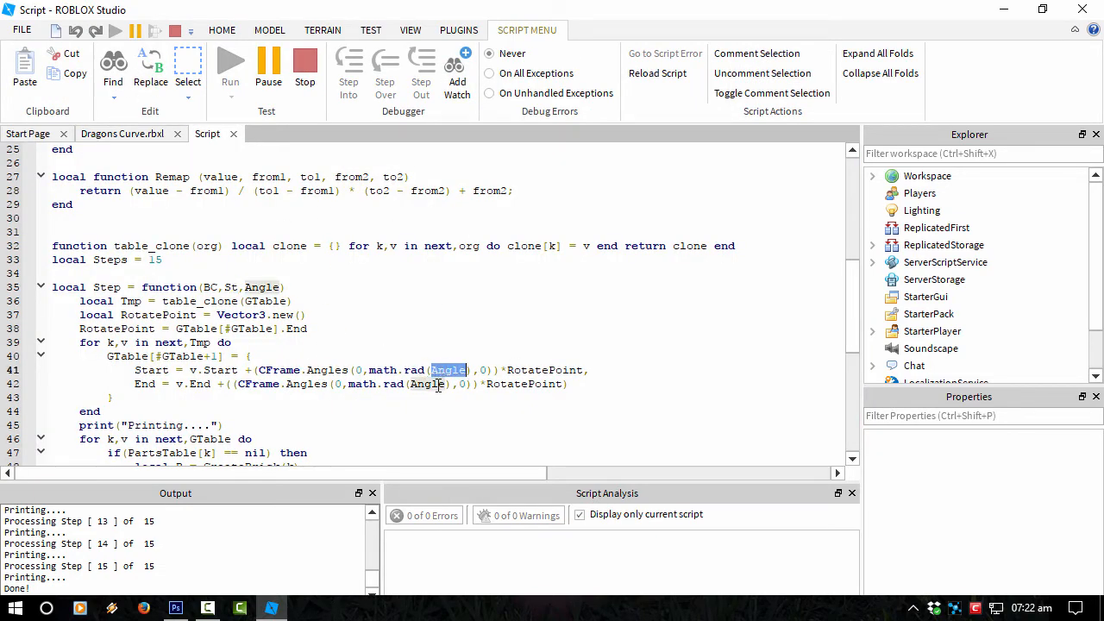
pyautogui.scroll(-3)
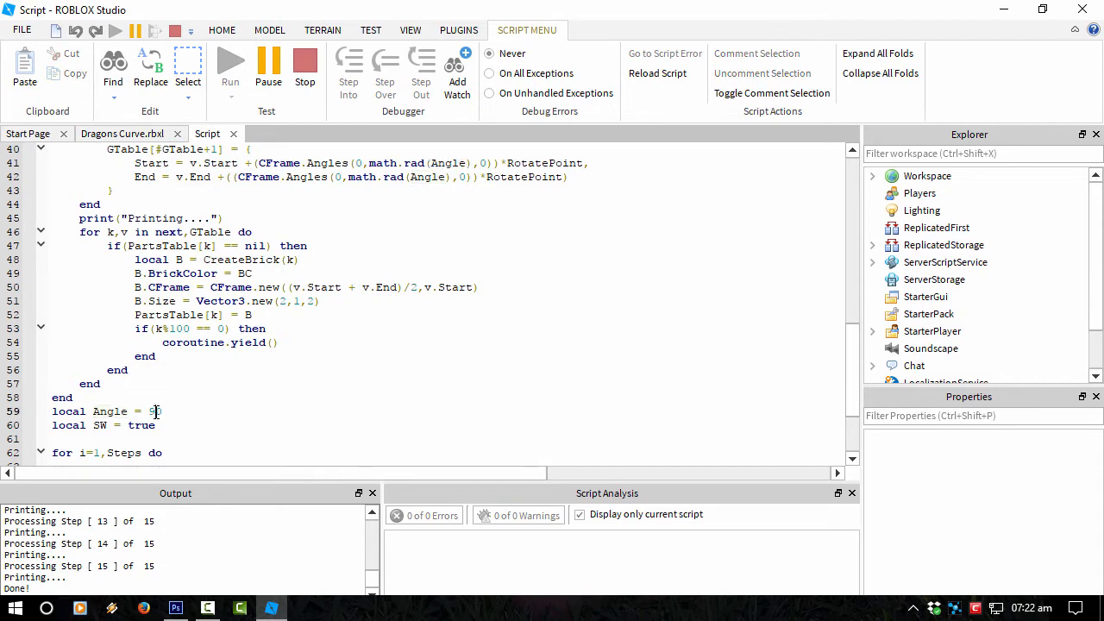
pyautogui.scroll(3)
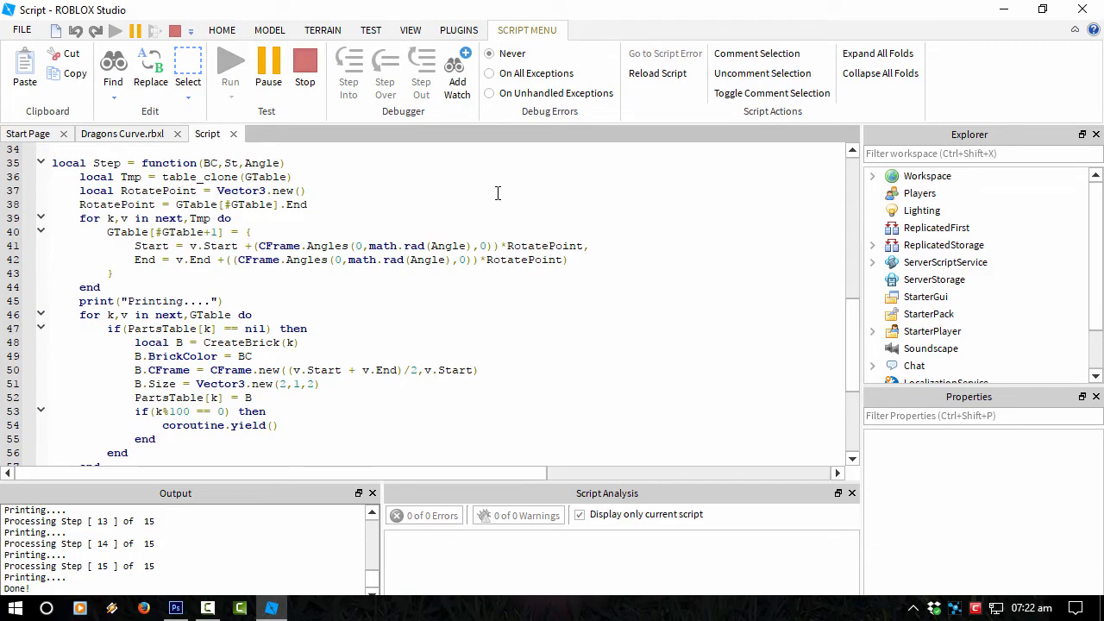
pyautogui.click(221, 30)
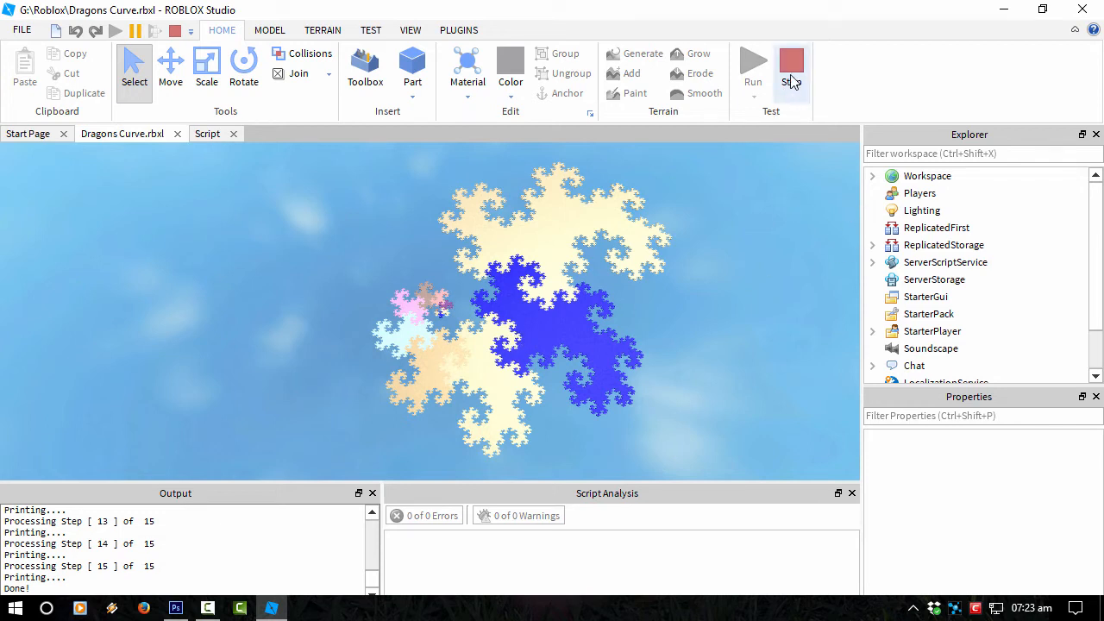
# Return to the dragon curve script showing the Step function.
pyautogui.click(790, 68)
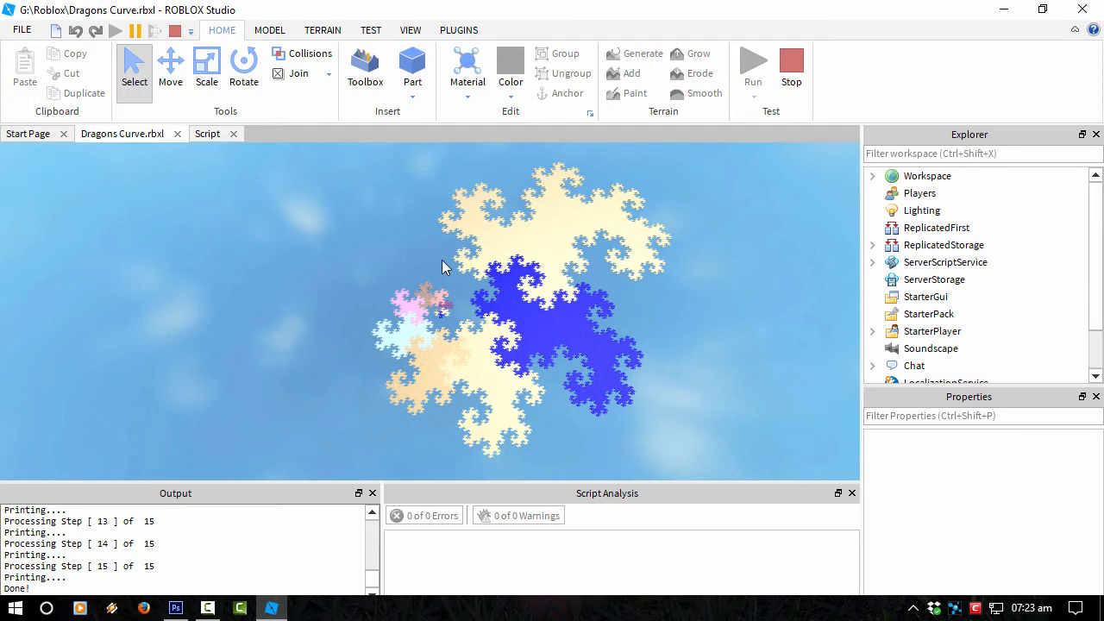
pyautogui.moveTo(559, 349)
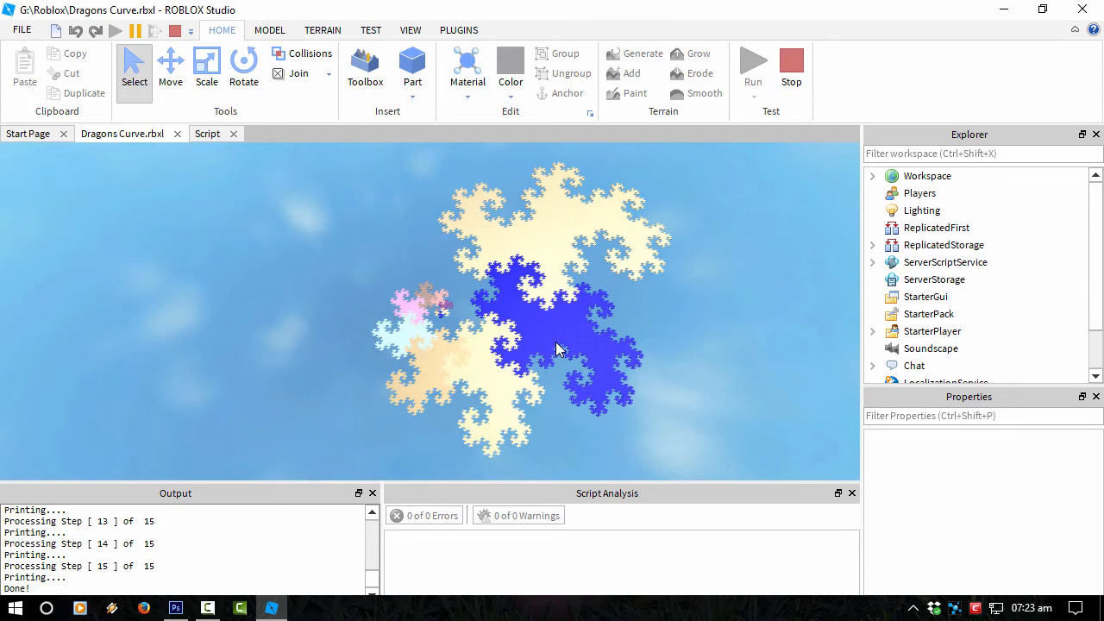
pyautogui.moveTo(423, 602)
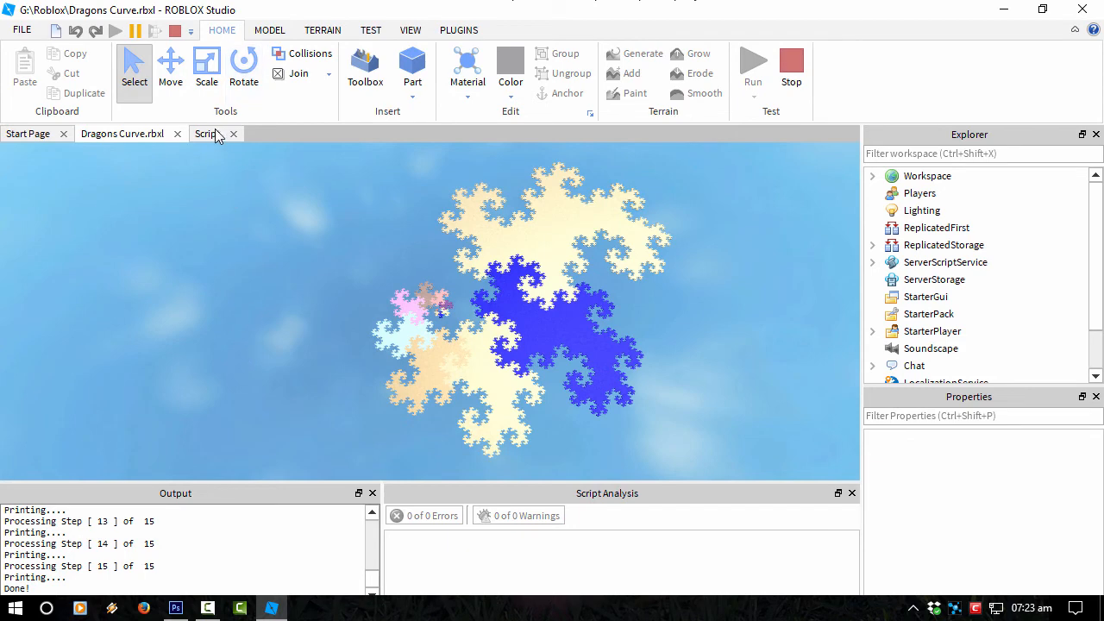
pyautogui.click(207, 135)
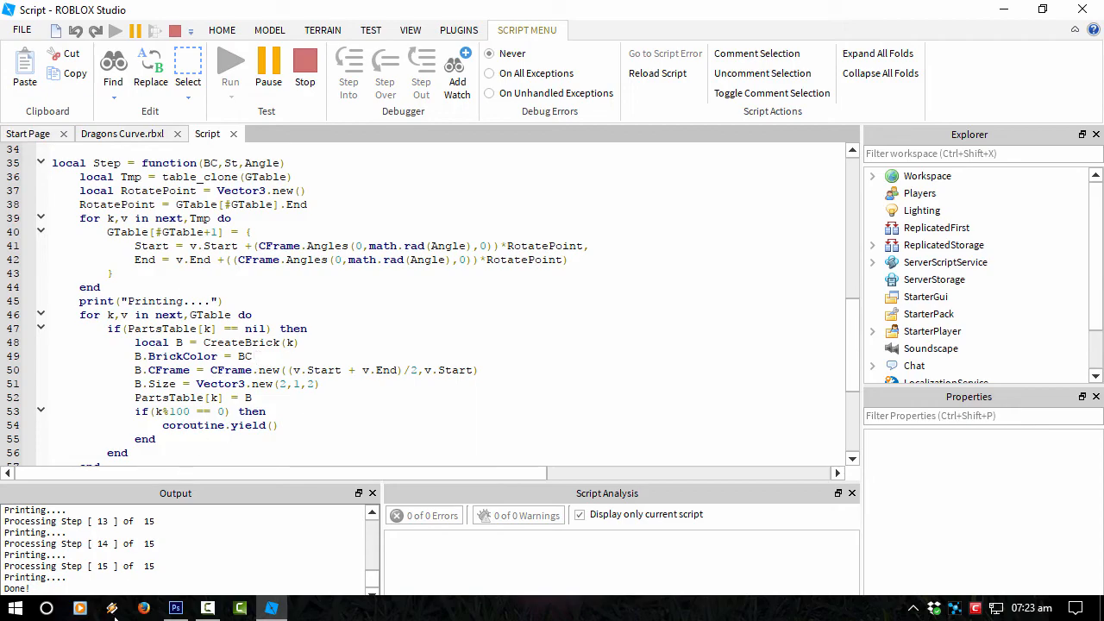
pyautogui.click(176, 608)
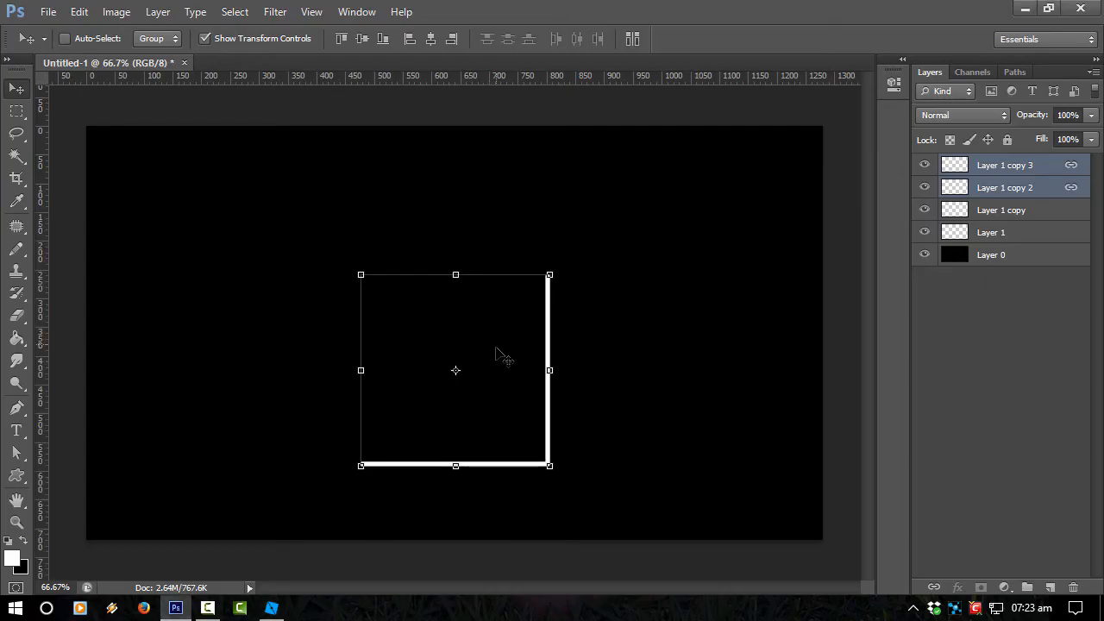
pyautogui.moveTo(441, 504)
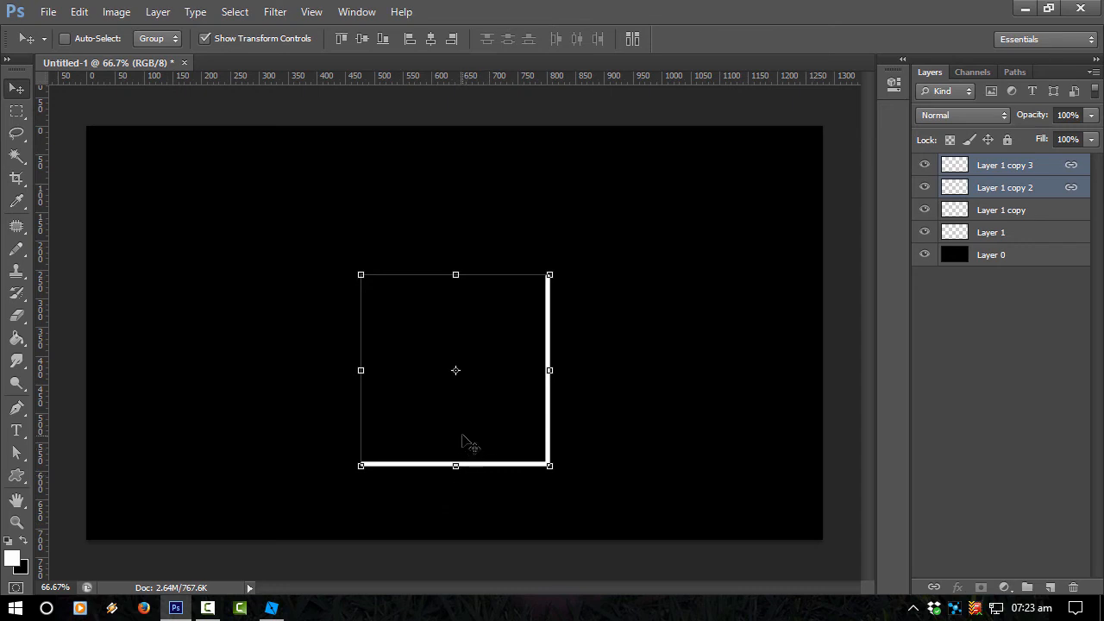
pyautogui.moveTo(456, 371); pyautogui.dragTo(677, 245)
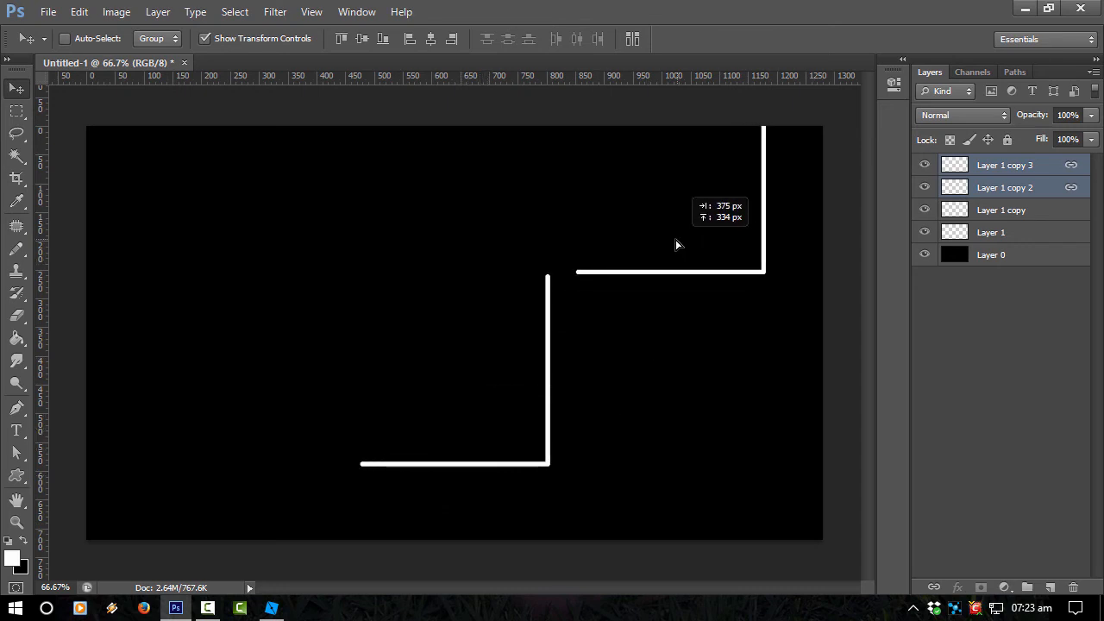
pyautogui.moveTo(676, 245); pyautogui.dragTo(435, 406)
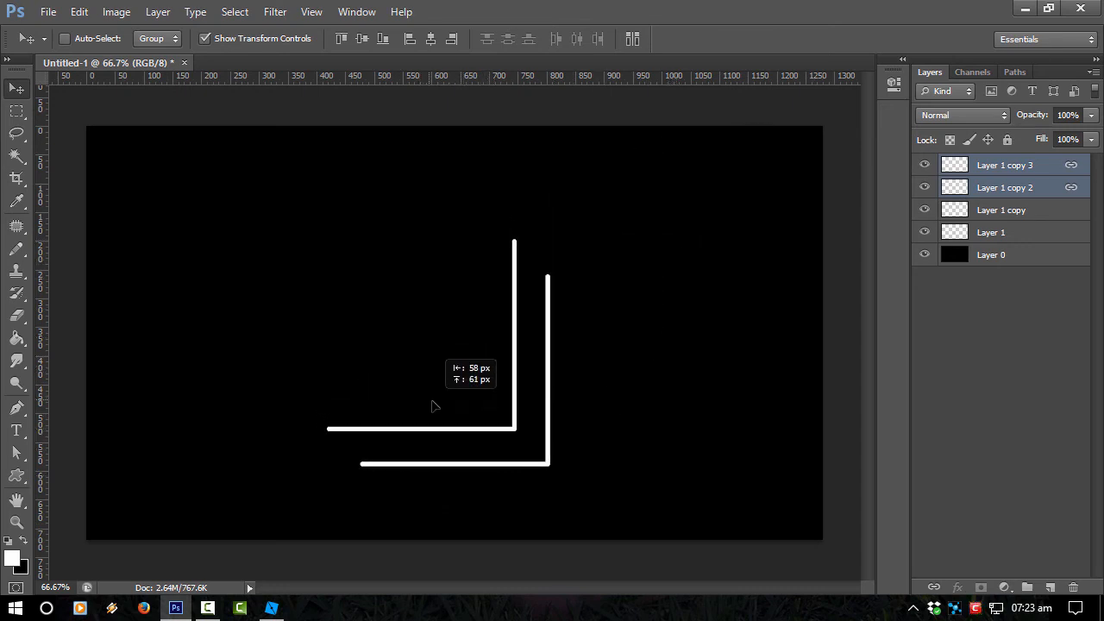
pyautogui.moveTo(435, 407); pyautogui.dragTo(457, 445)
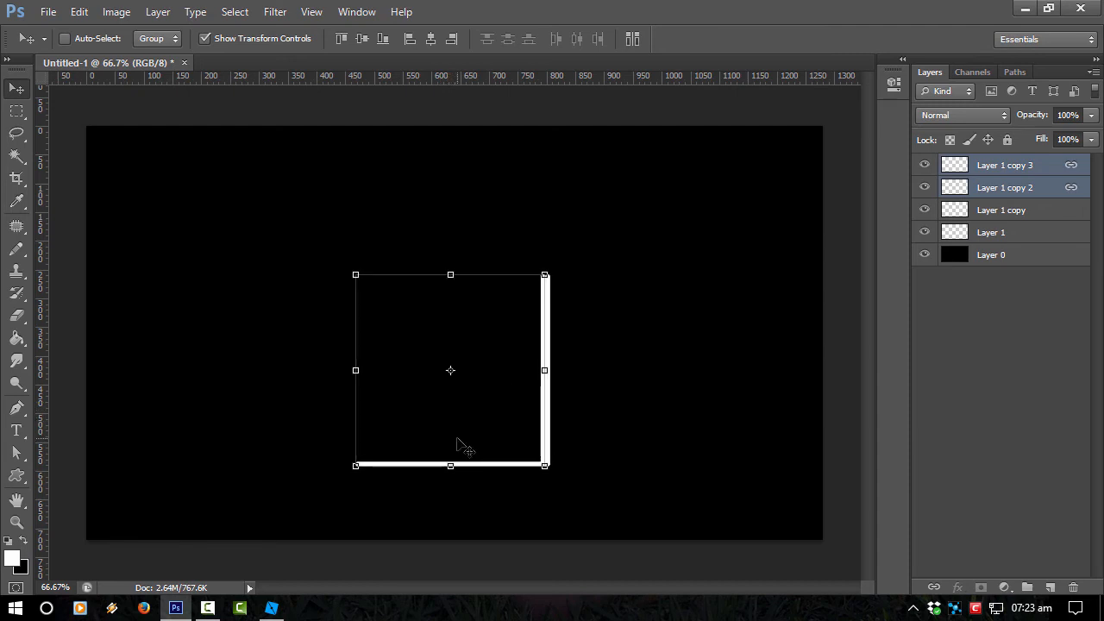
pyautogui.moveTo(348, 569)
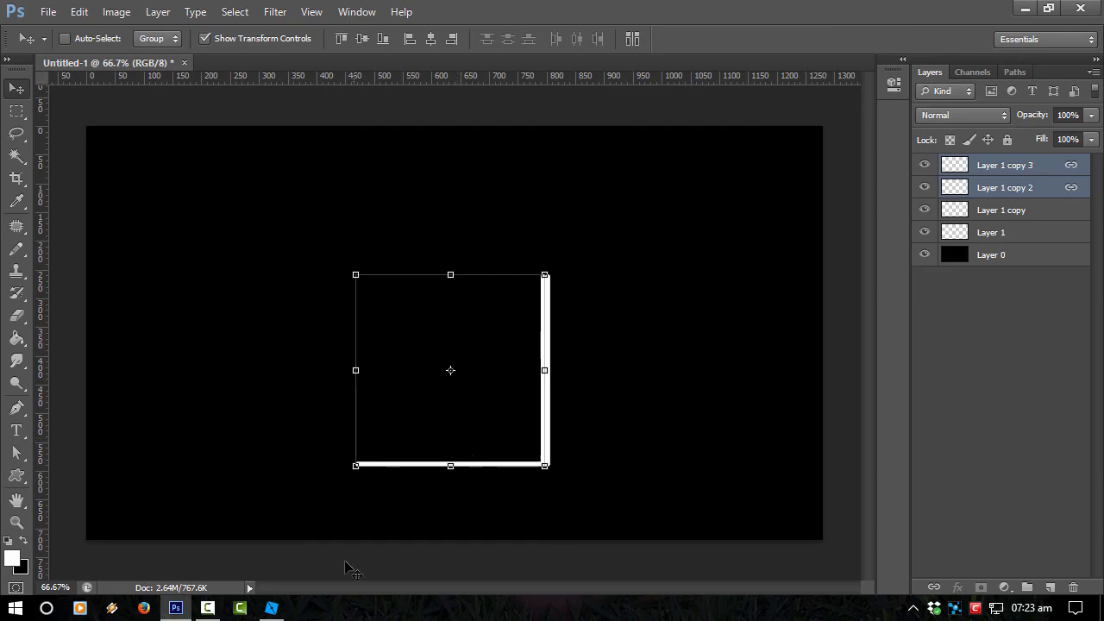
pyautogui.click(271, 608)
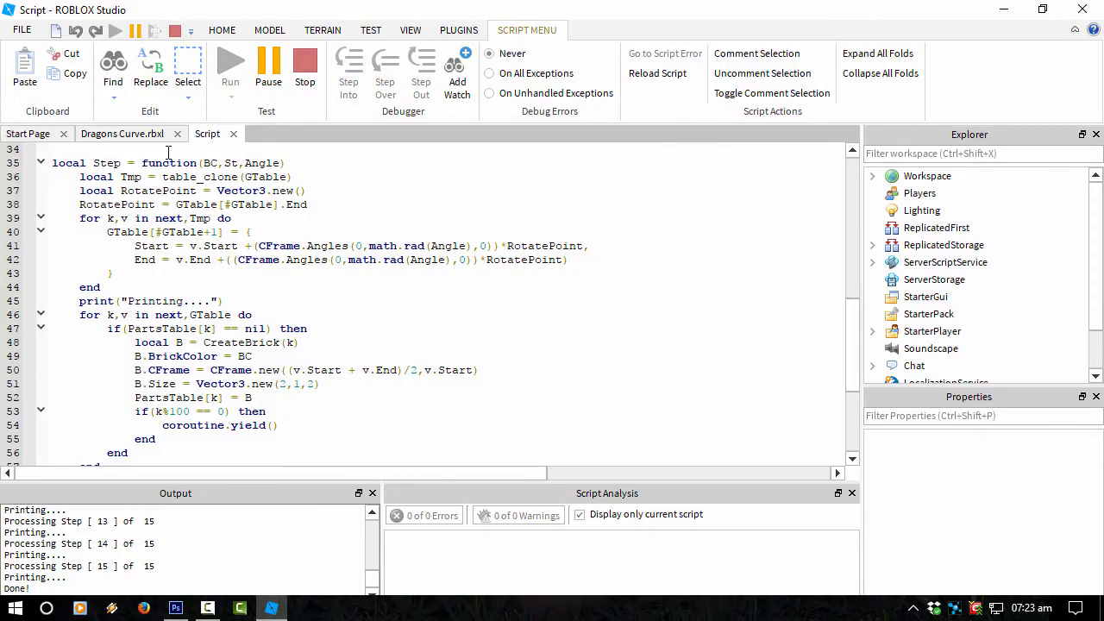
# Show the Dragons Curve.rbxl place view with the finished fractals.
pyautogui.click(221, 29)
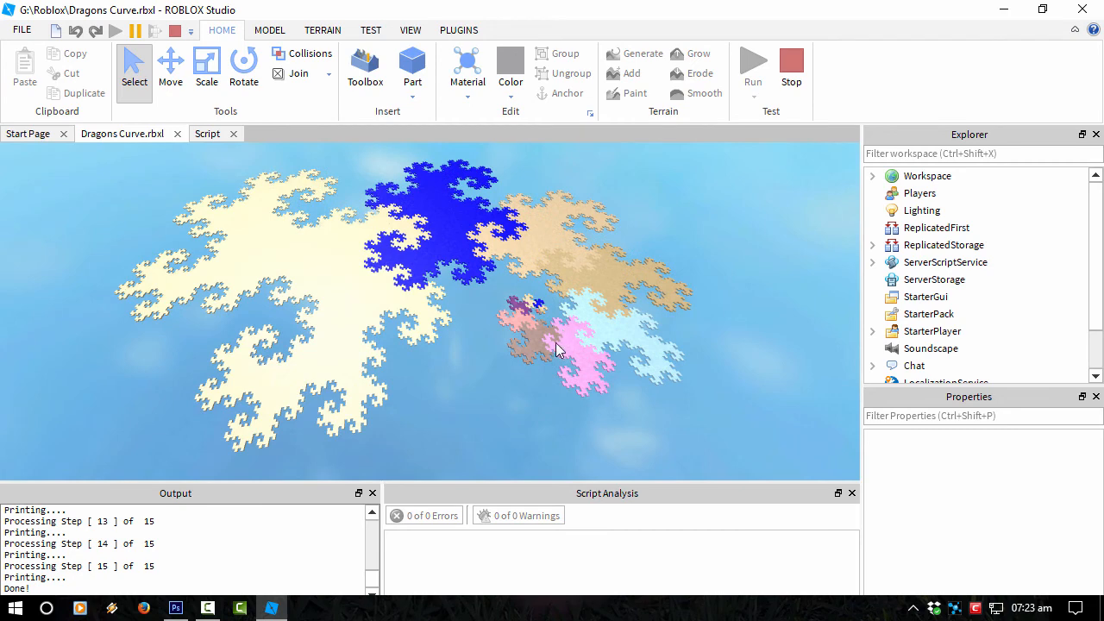
pyautogui.moveTo(543, 371)
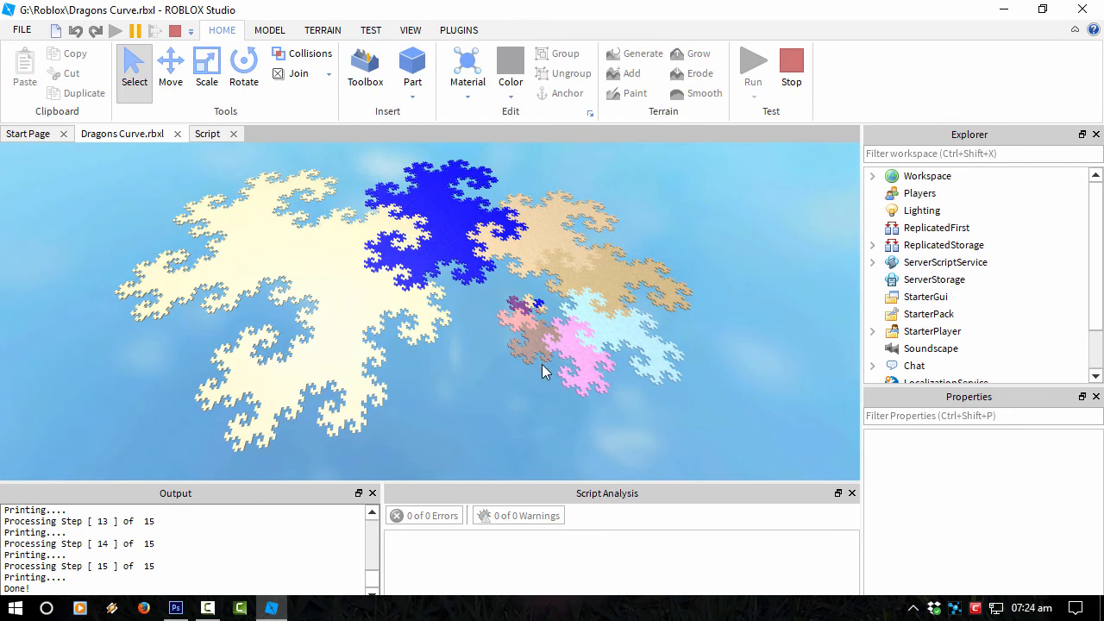